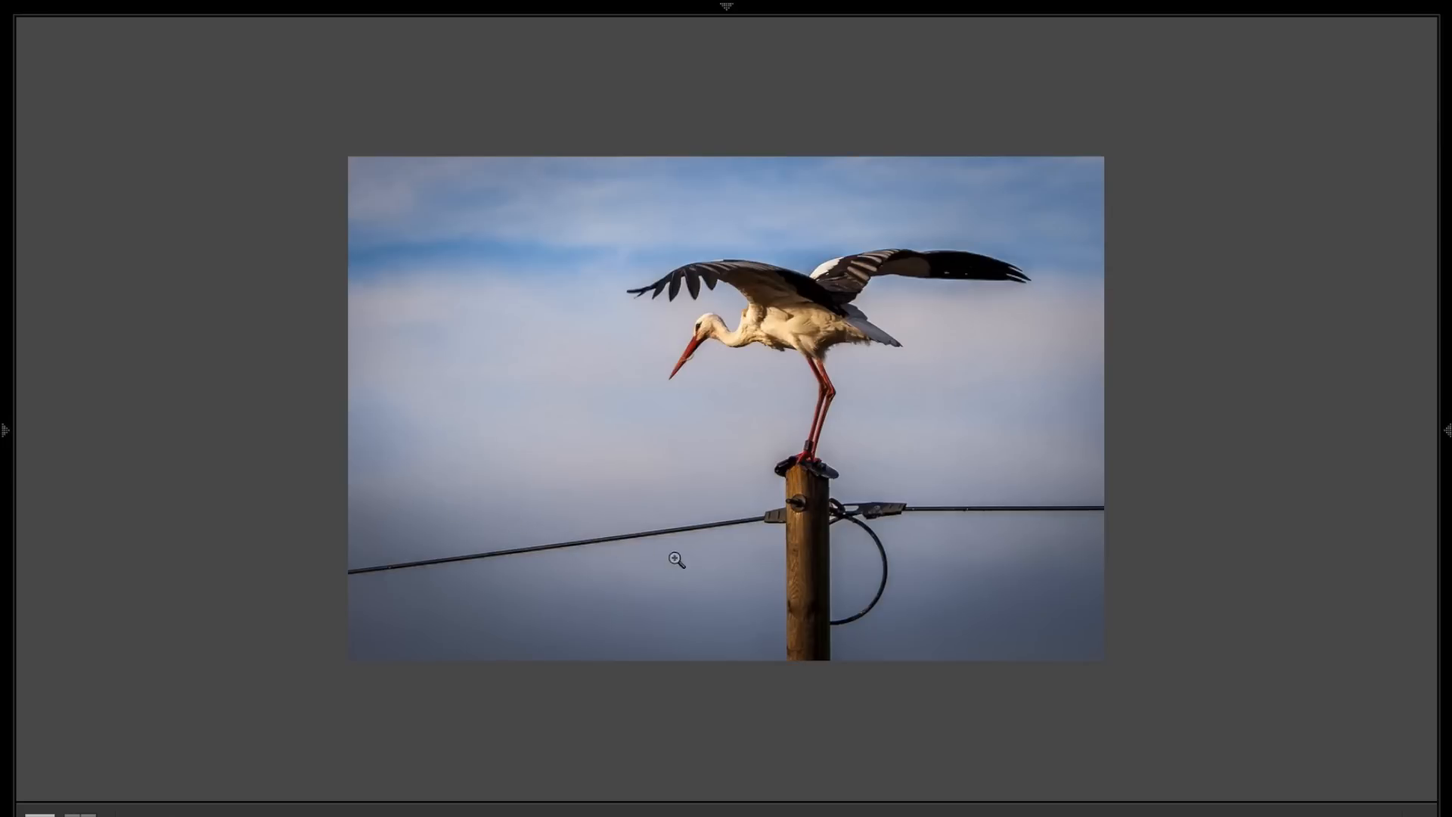
pyautogui.moveTo(875, 538)
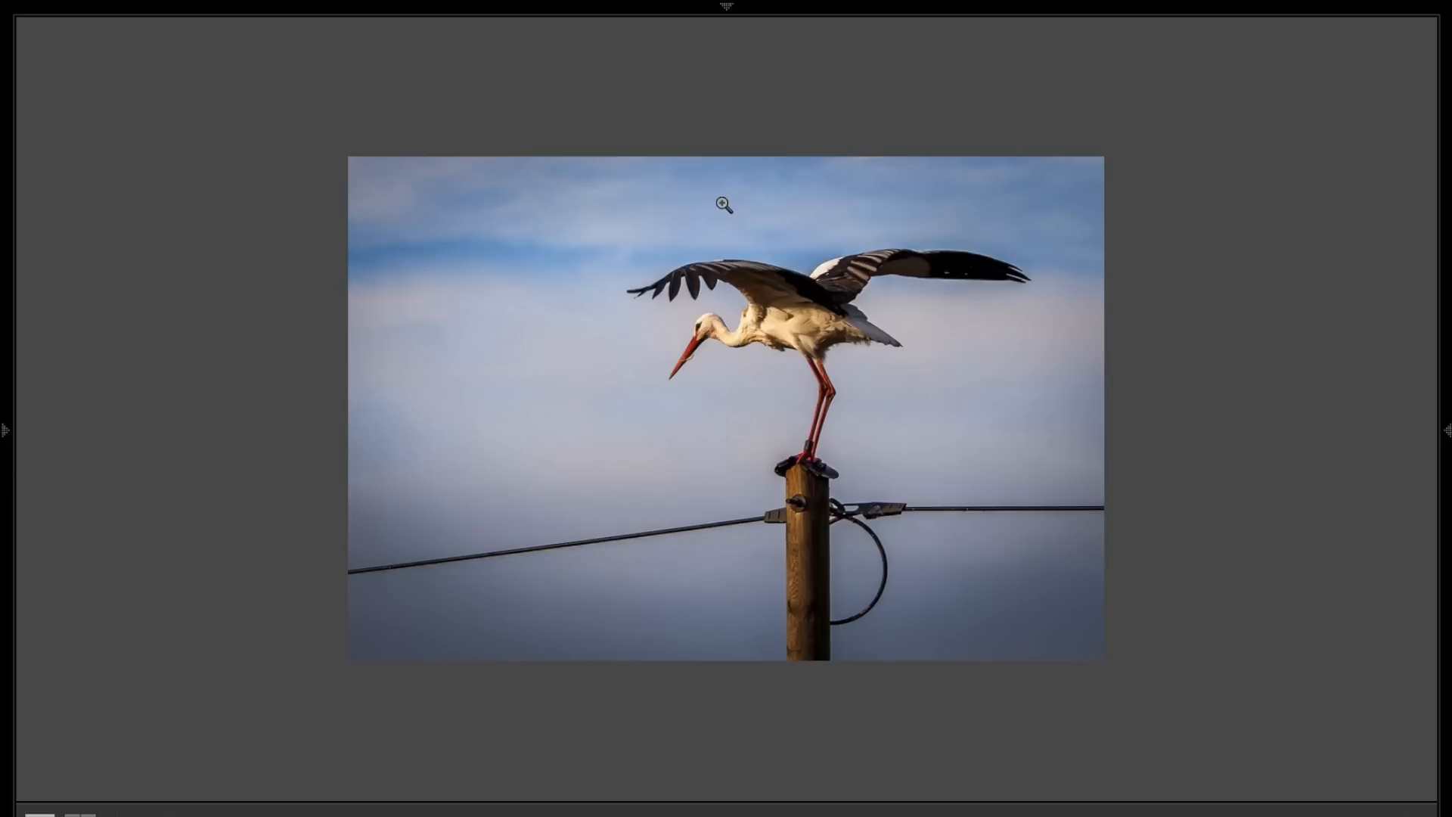
pyautogui.moveTo(956, 380)
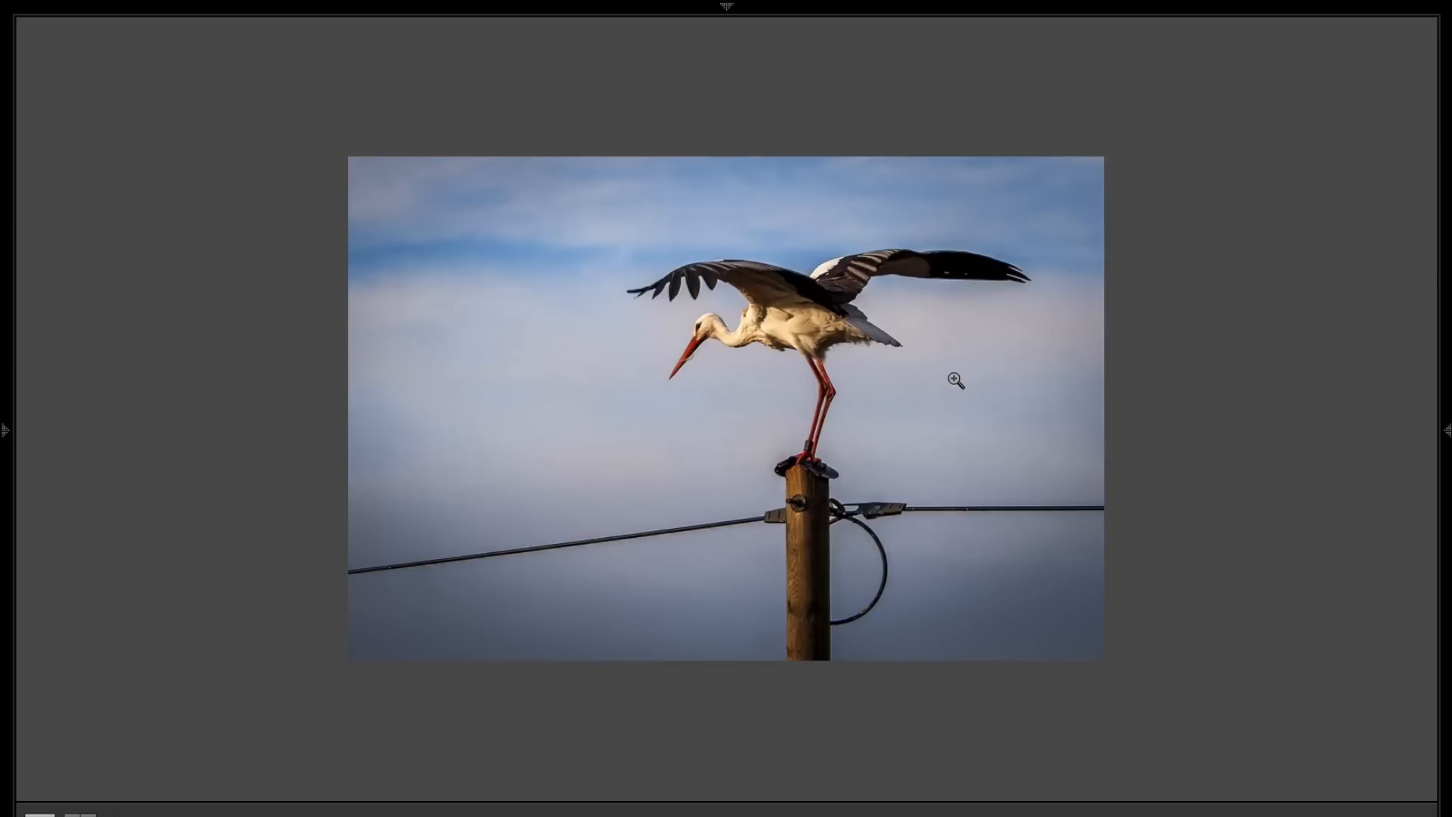
pyautogui.moveTo(813, 292)
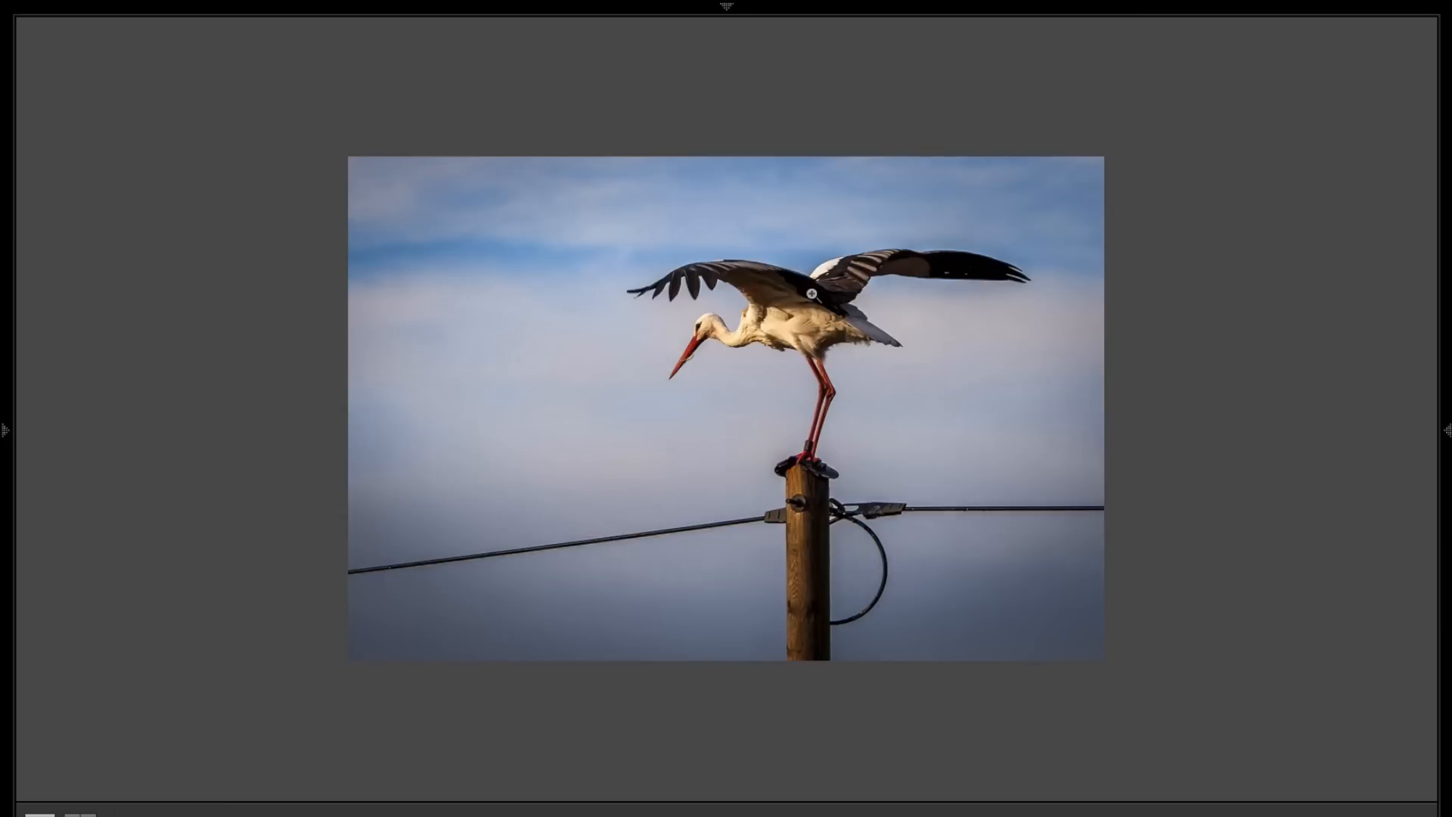
pyautogui.moveTo(1028, 501)
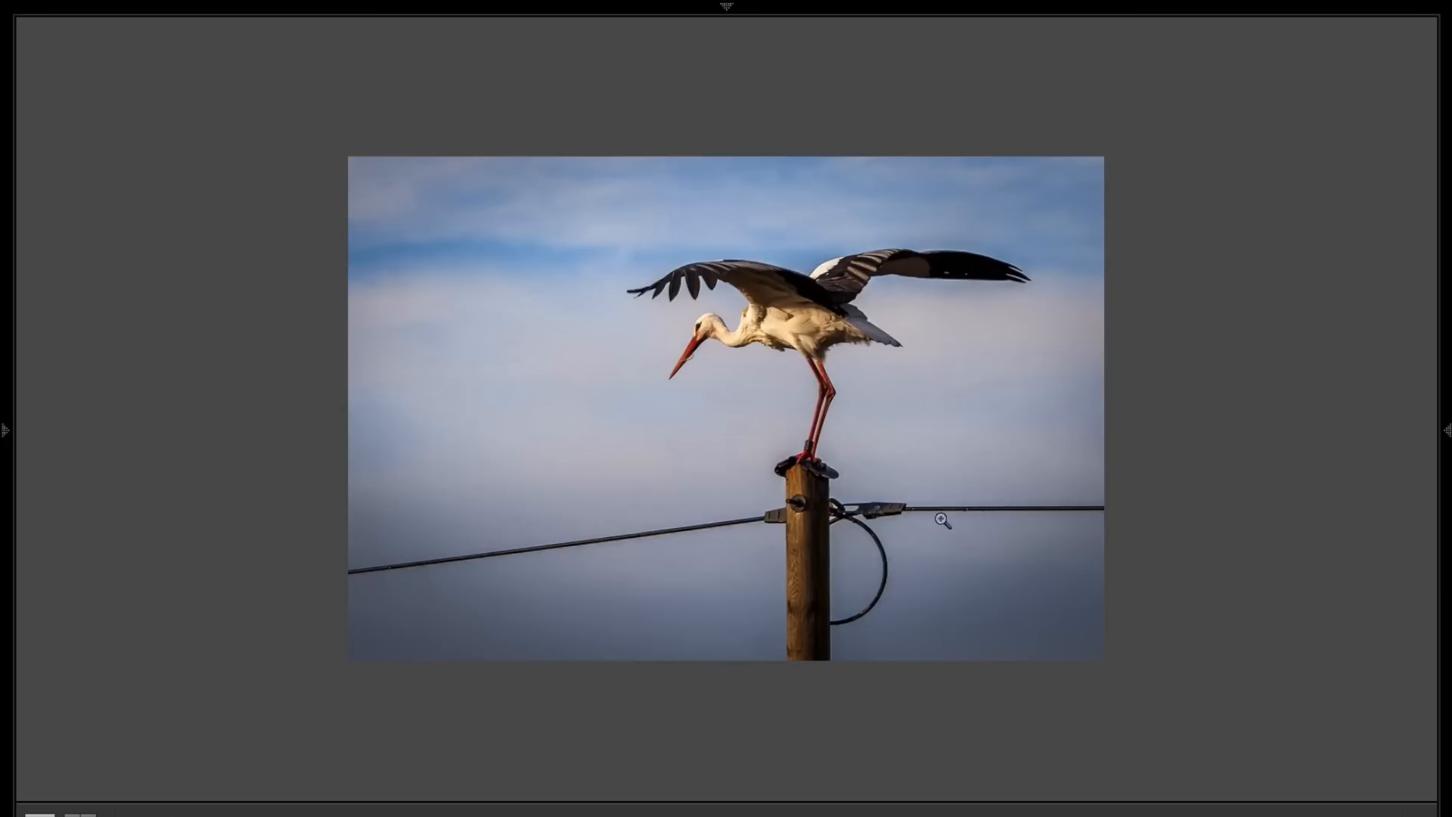
pyautogui.moveTo(1131, 520)
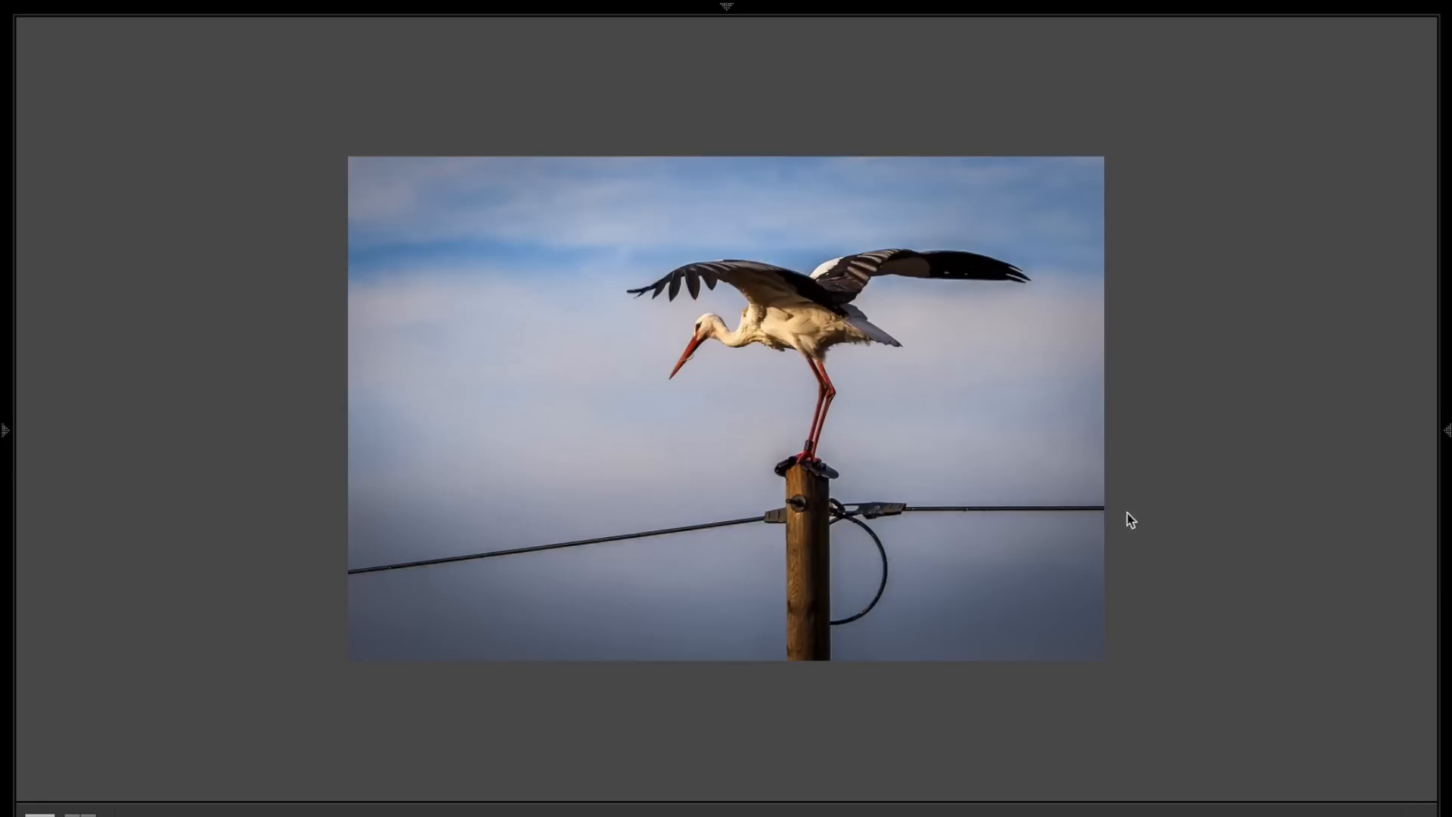
pyautogui.moveTo(563, 500)
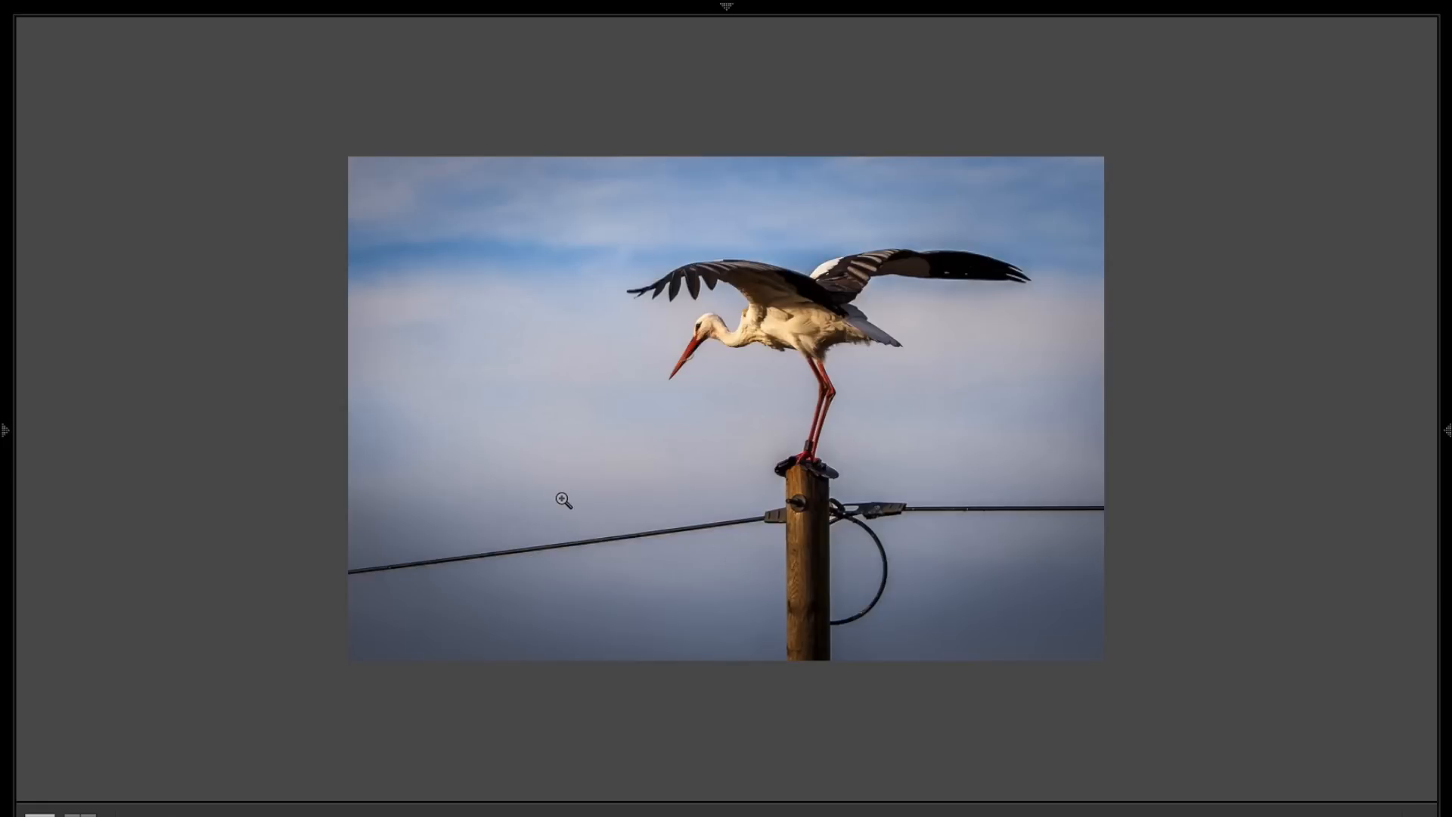
pyautogui.moveTo(979, 524)
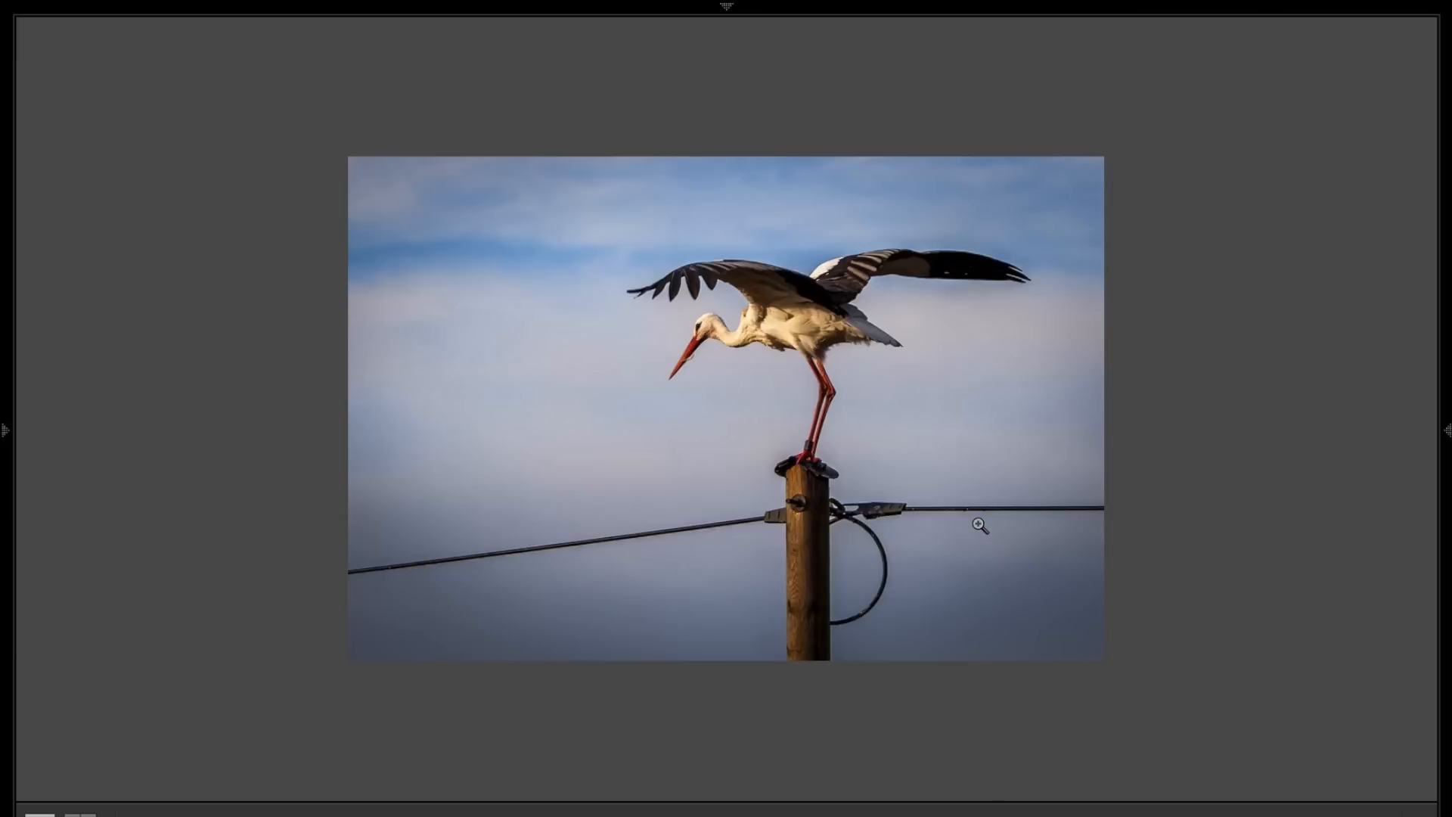
pyautogui.moveTo(771, 348)
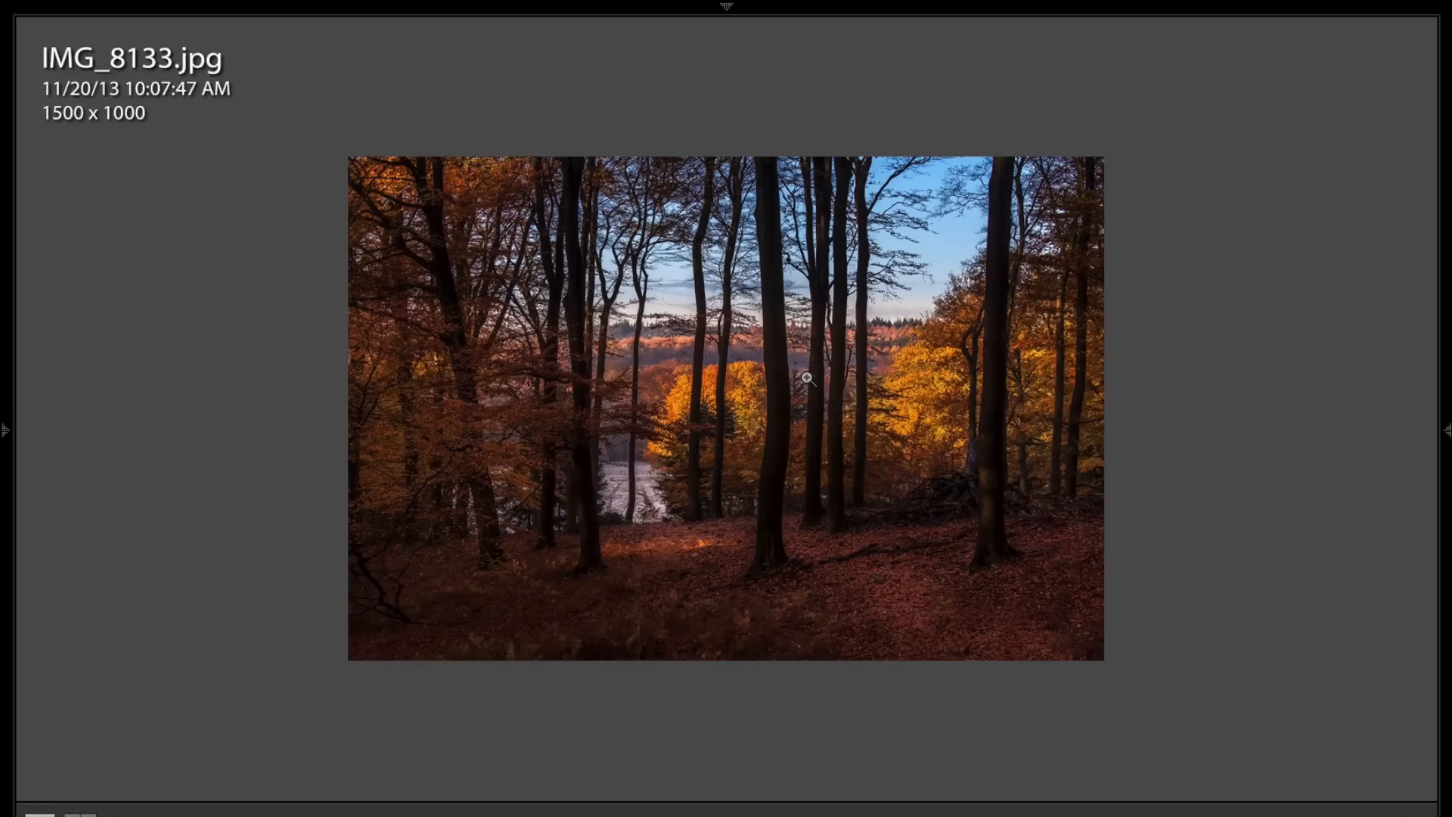
pyautogui.moveTo(887, 377)
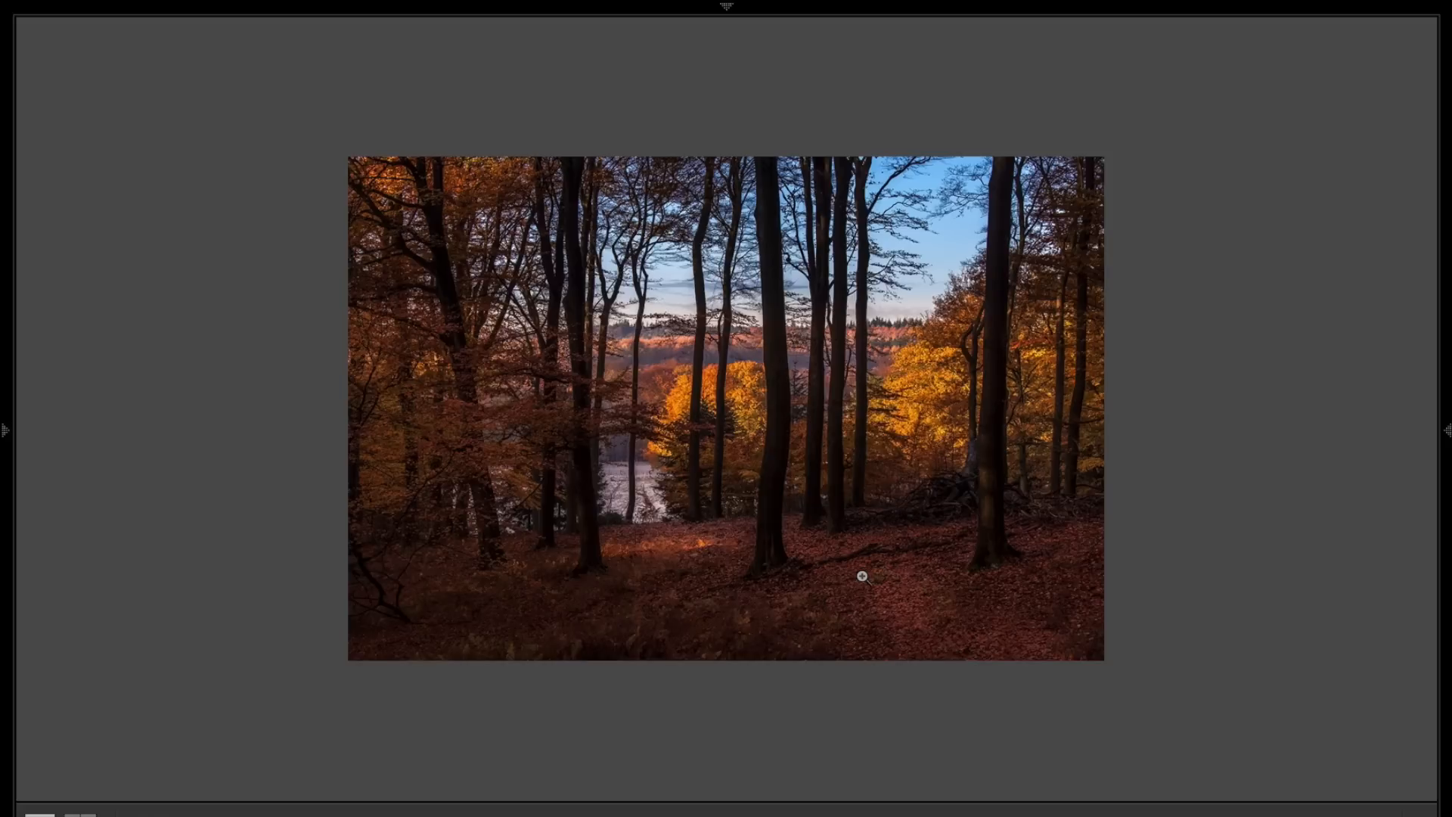
pyautogui.moveTo(953, 611)
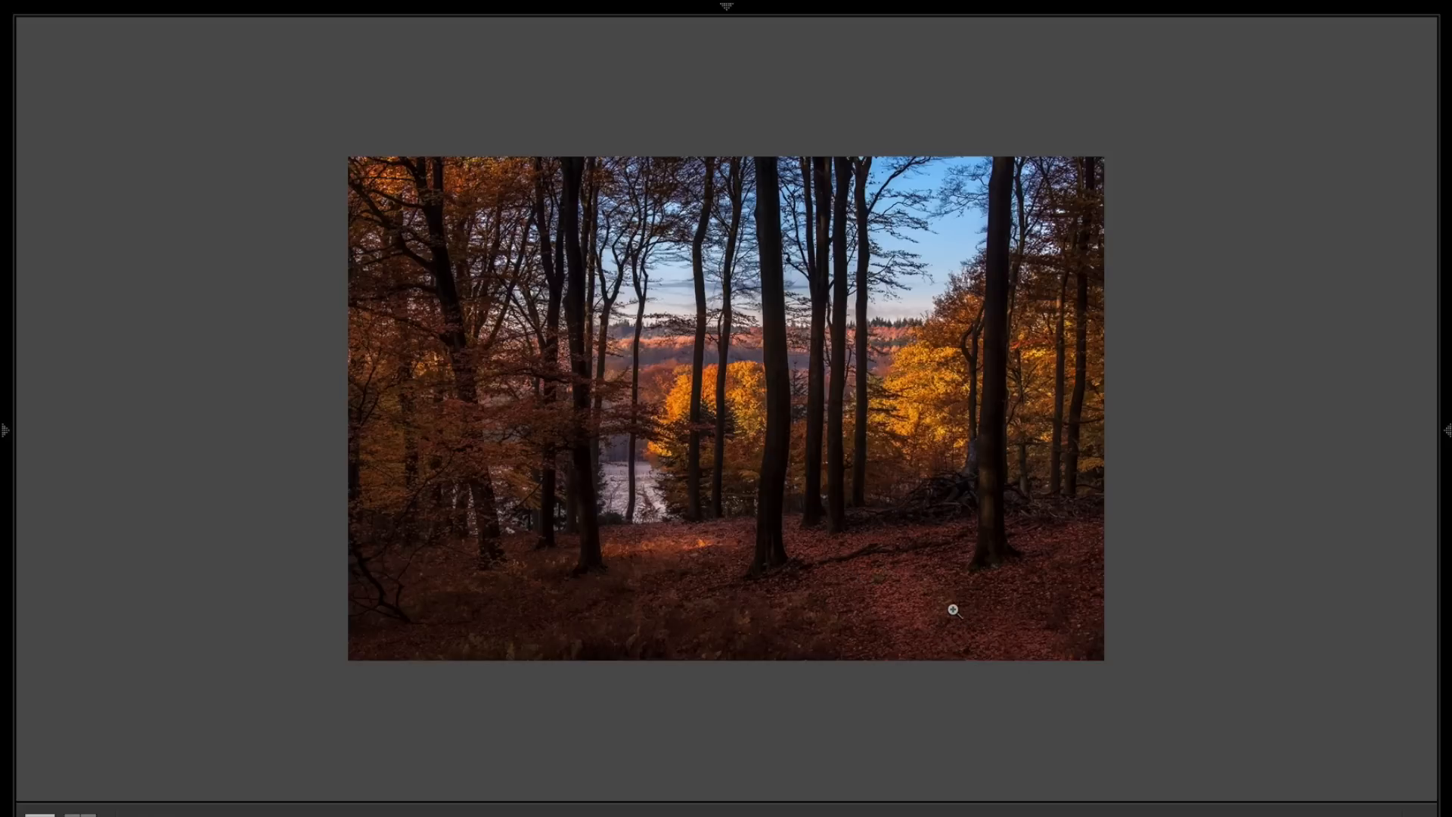
pyautogui.moveTo(962, 655)
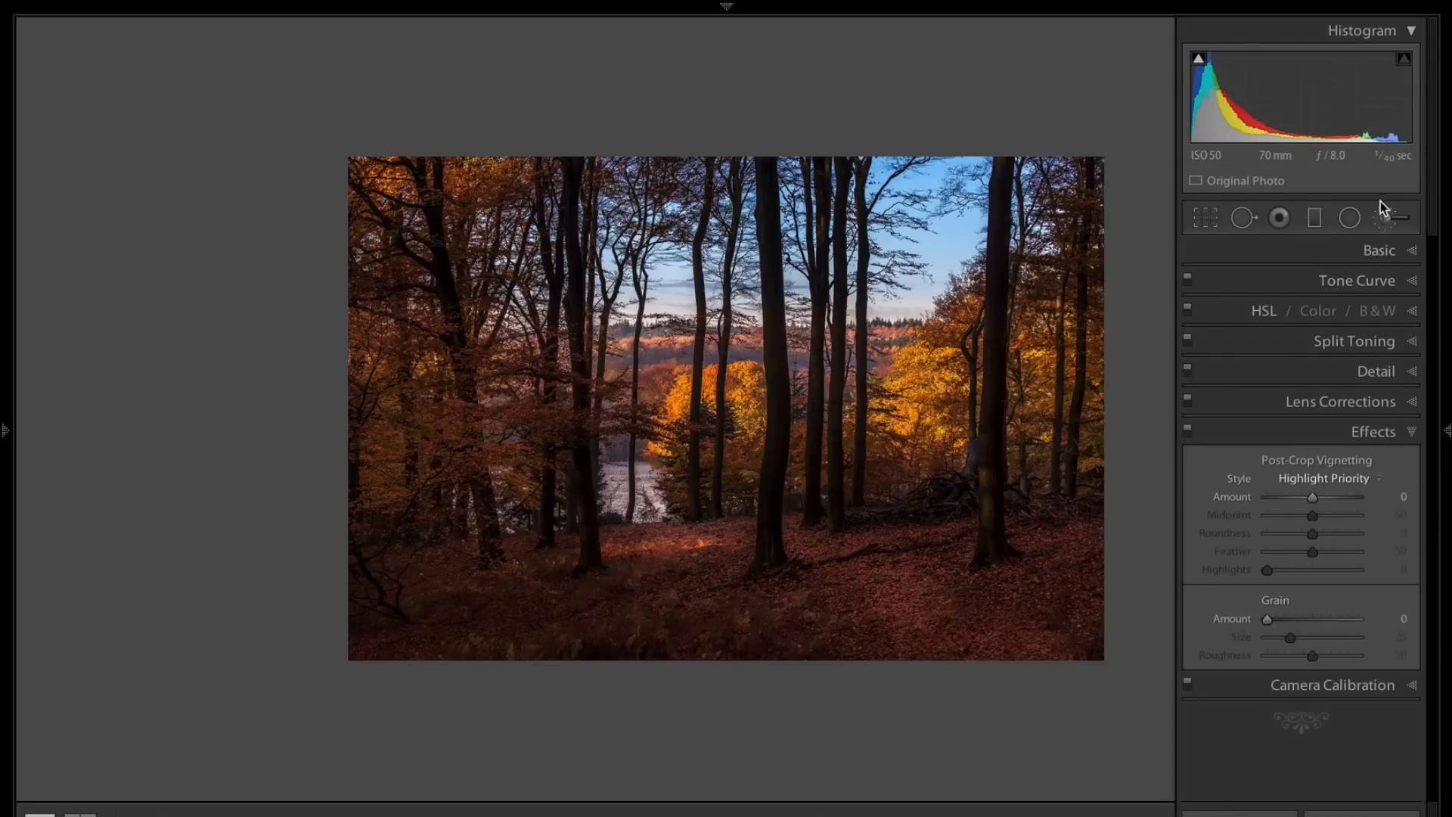
# - Paint a +0.81 exposure adjustment over the forest path, then reopen the brush settings to review
pyautogui.click(1385, 217)
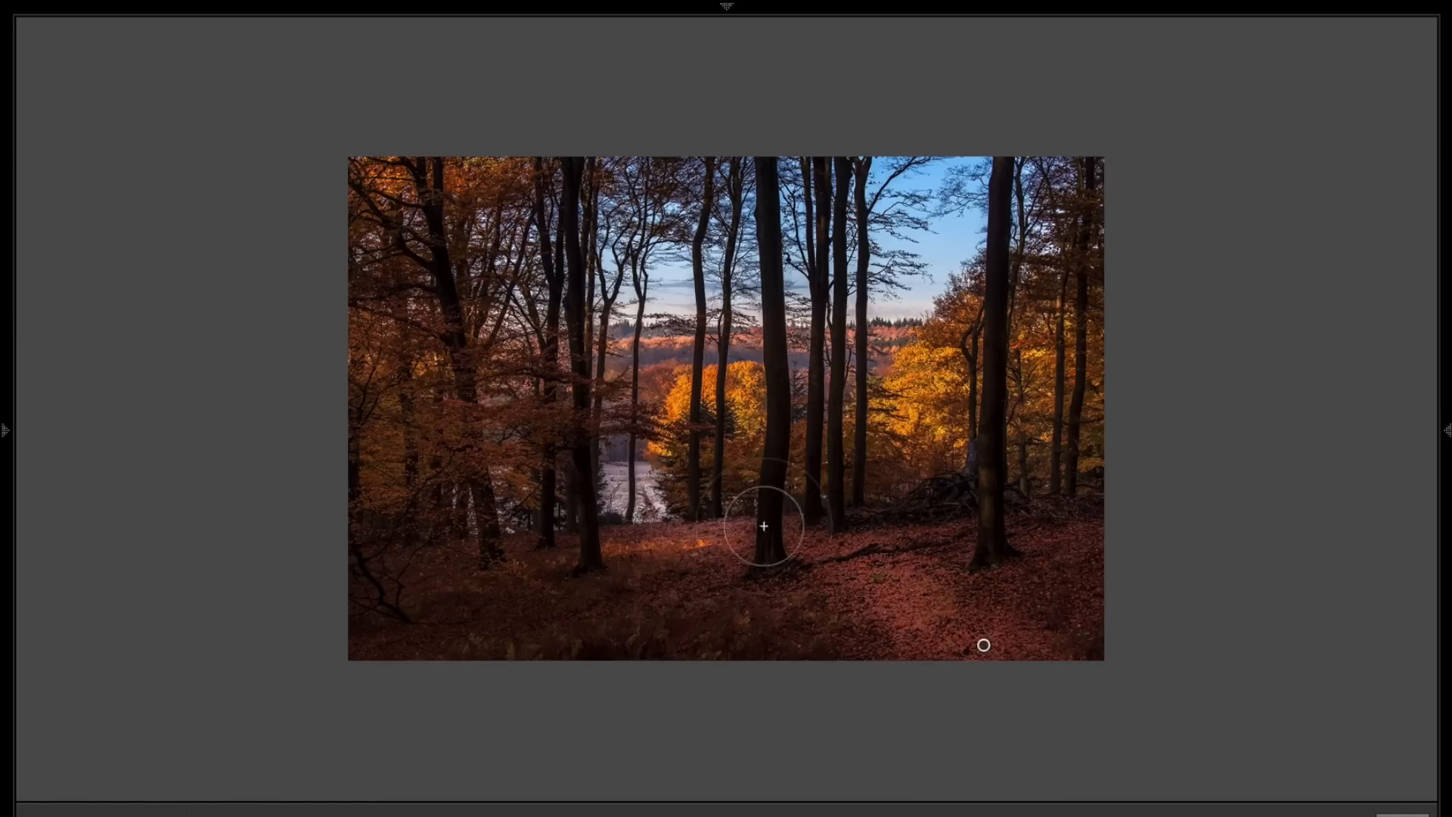
pyautogui.moveTo(931, 611)
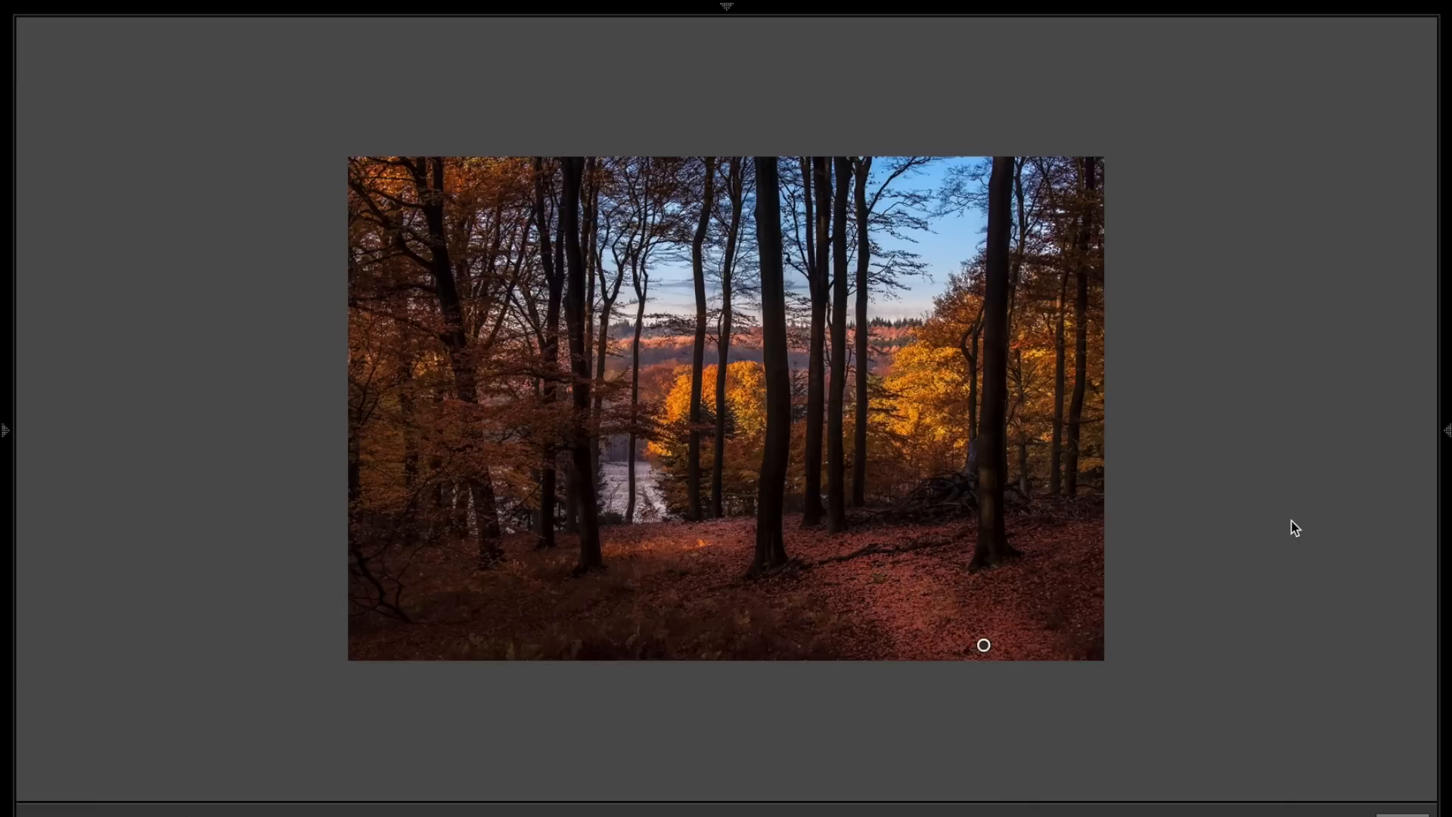
pyautogui.click(1390, 218)
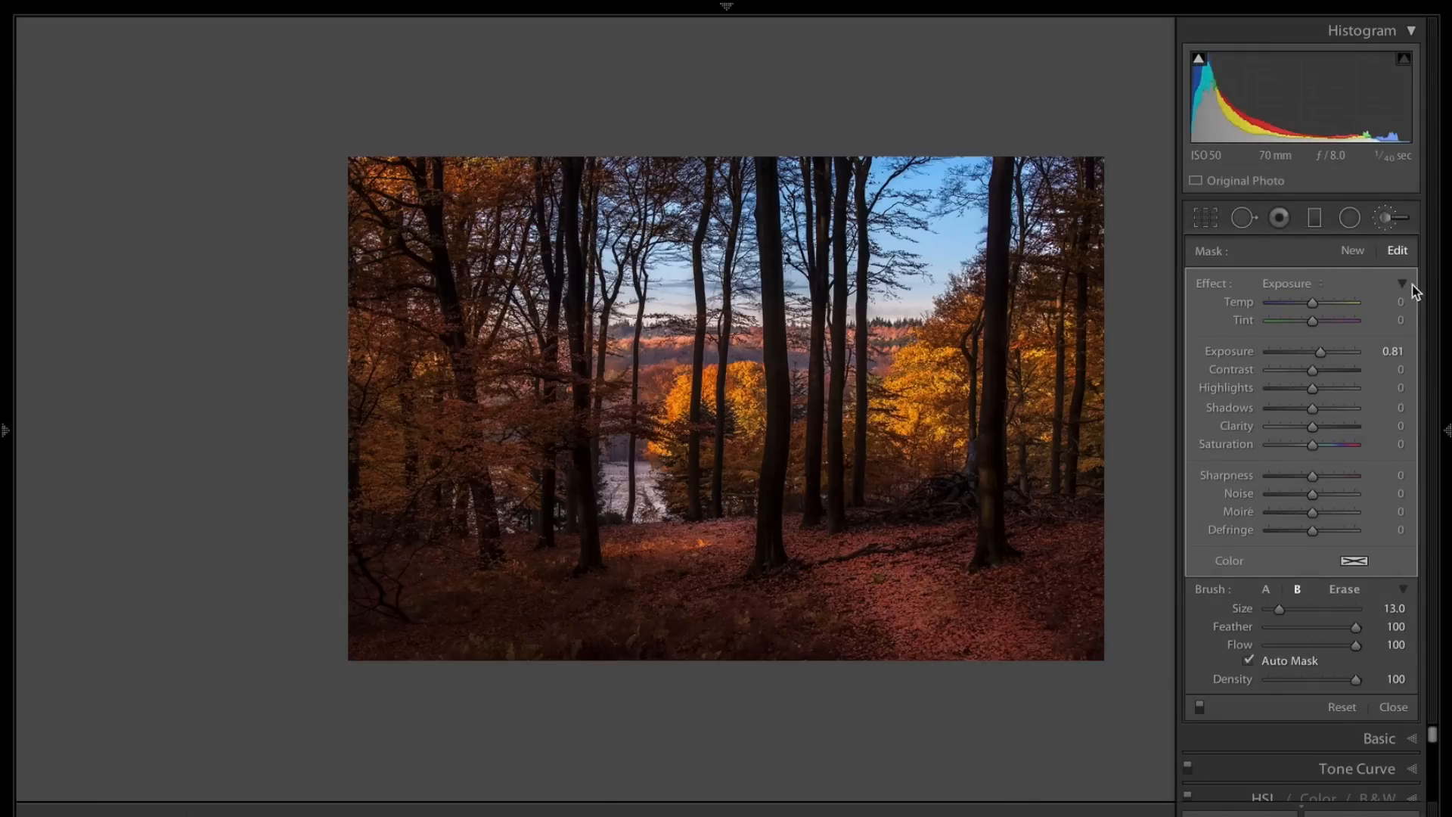
pyautogui.click(1393, 706)
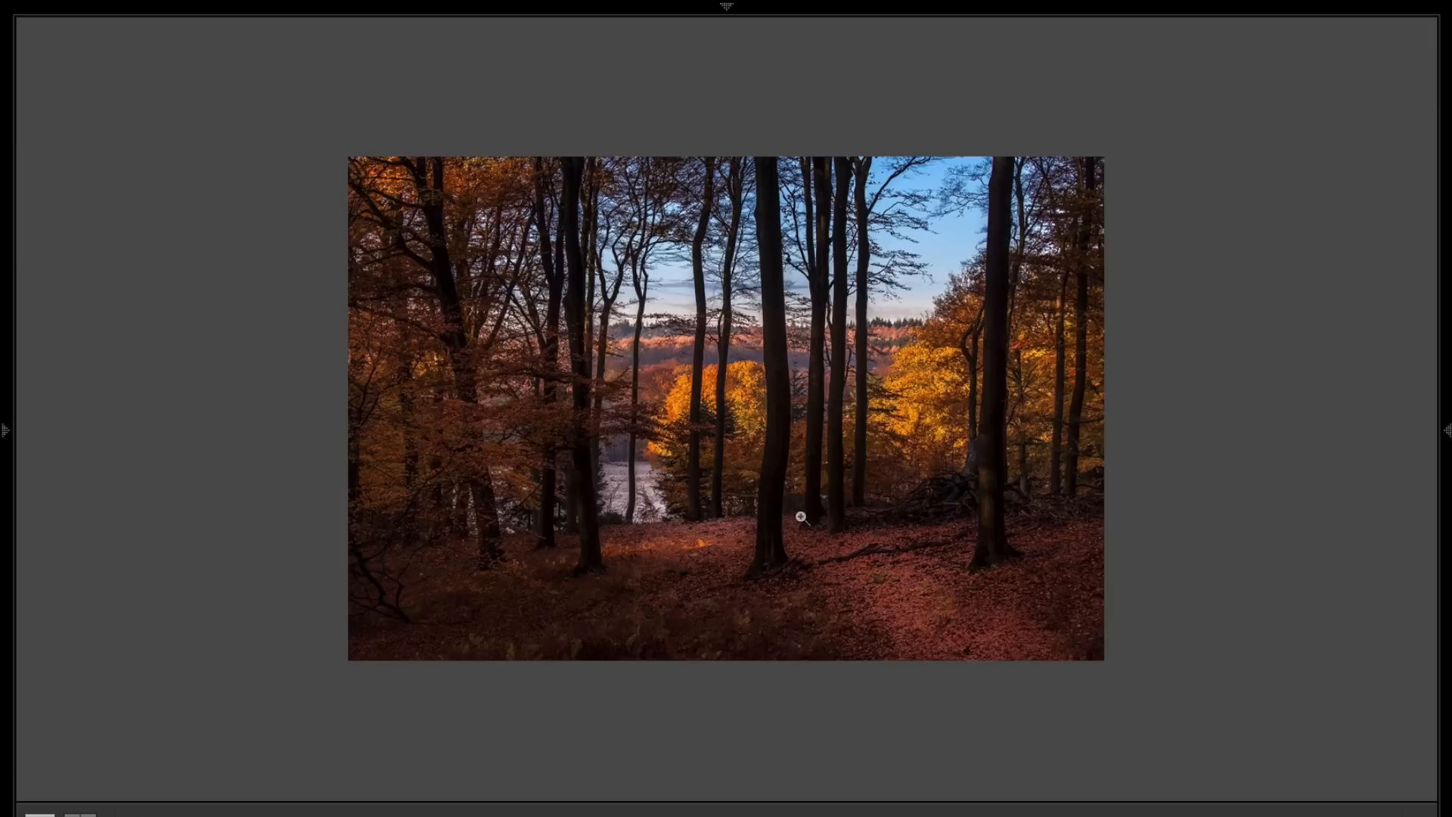
pyautogui.moveTo(919, 574)
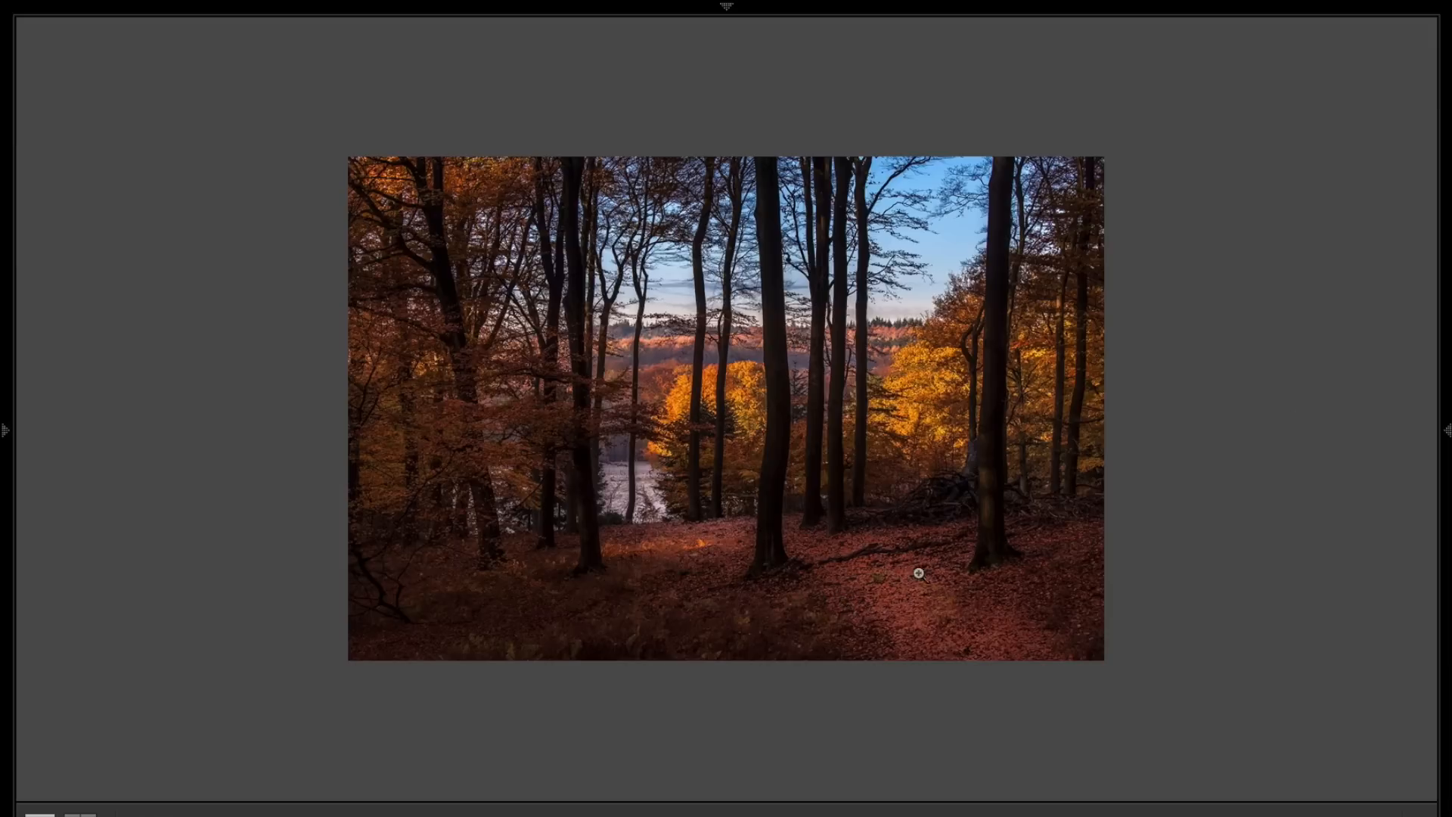
pyautogui.moveTo(958, 567)
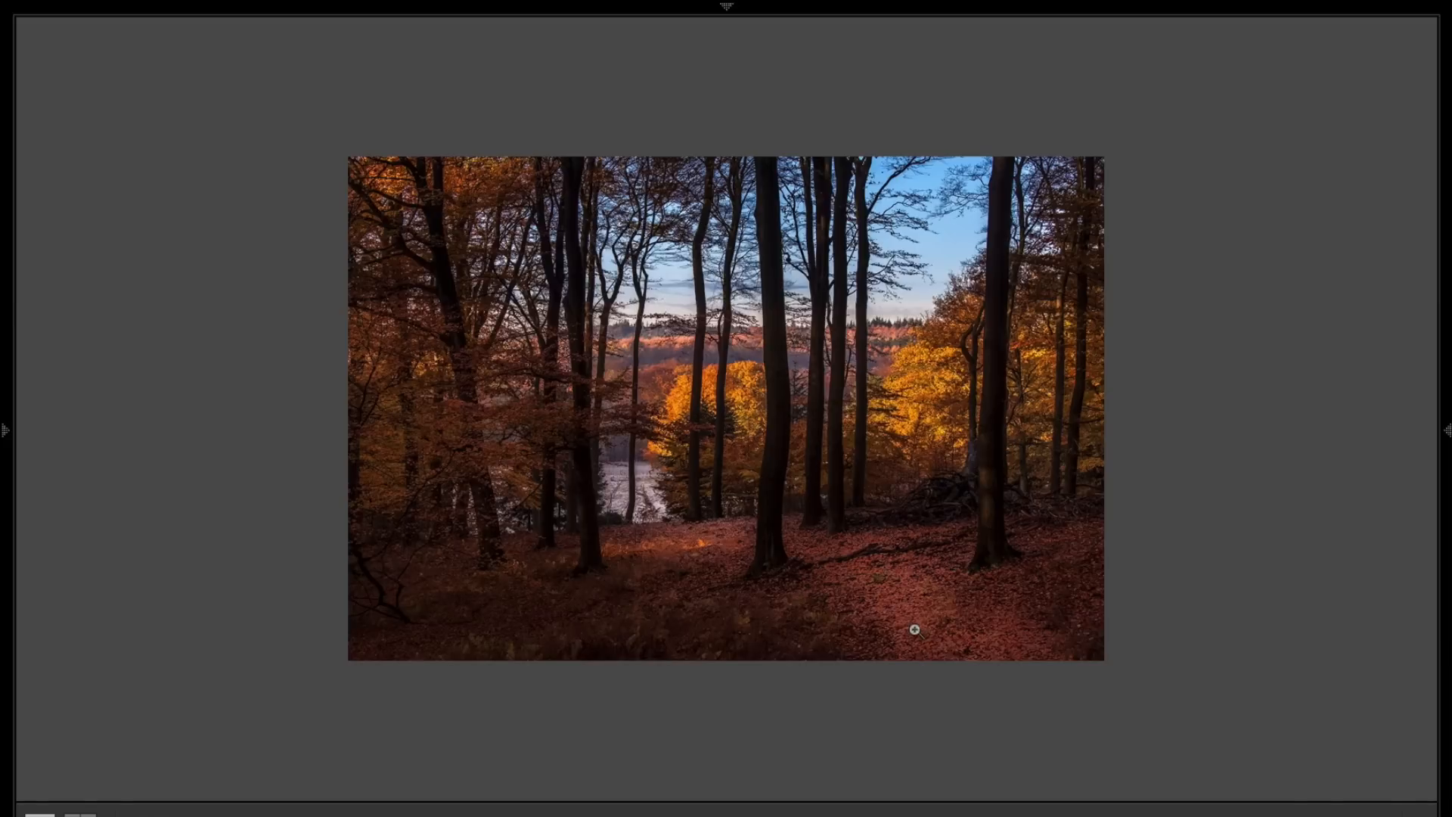
pyautogui.moveTo(925, 620)
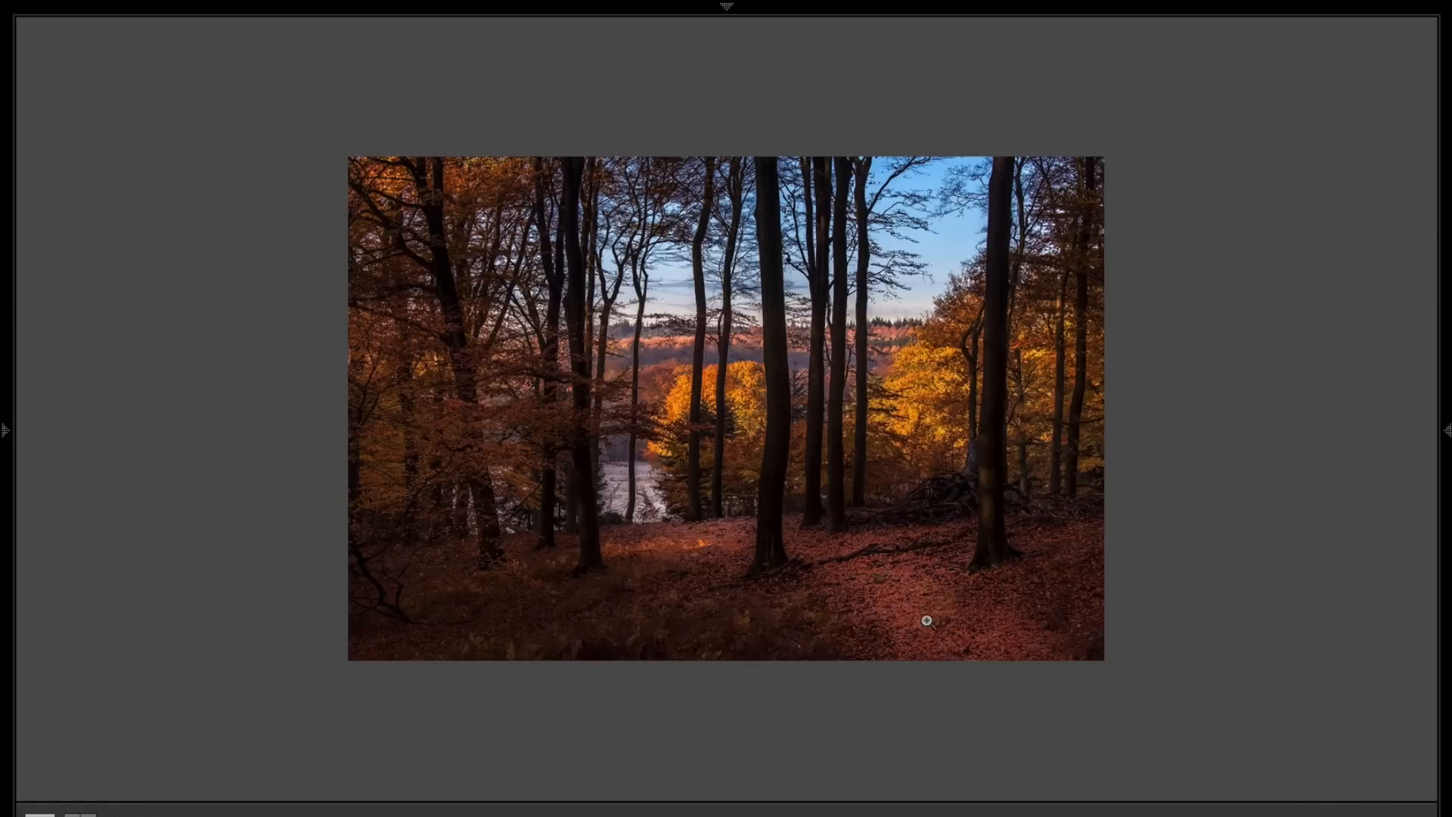
pyautogui.moveTo(817, 554)
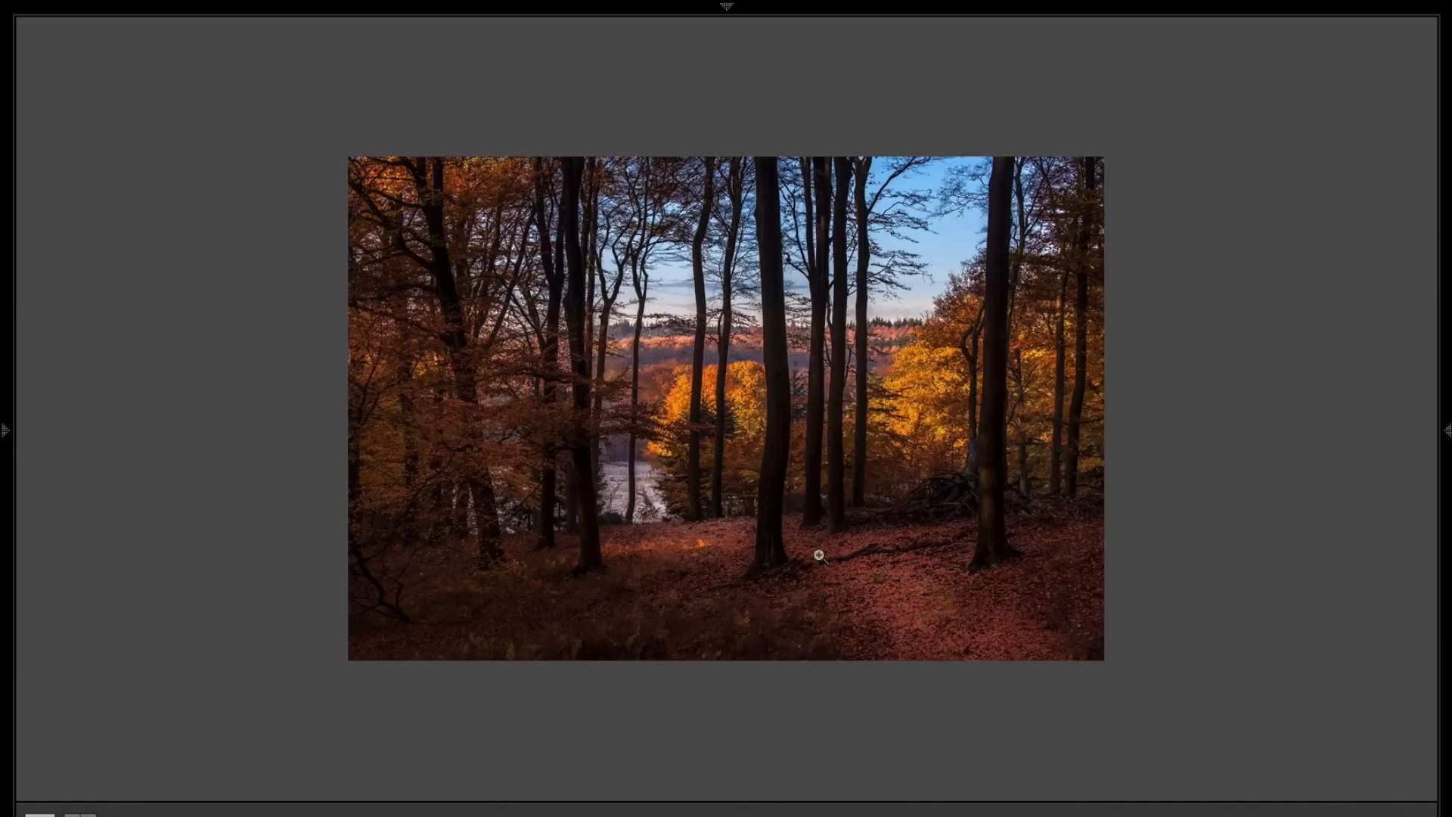
pyautogui.moveTo(1148, 578)
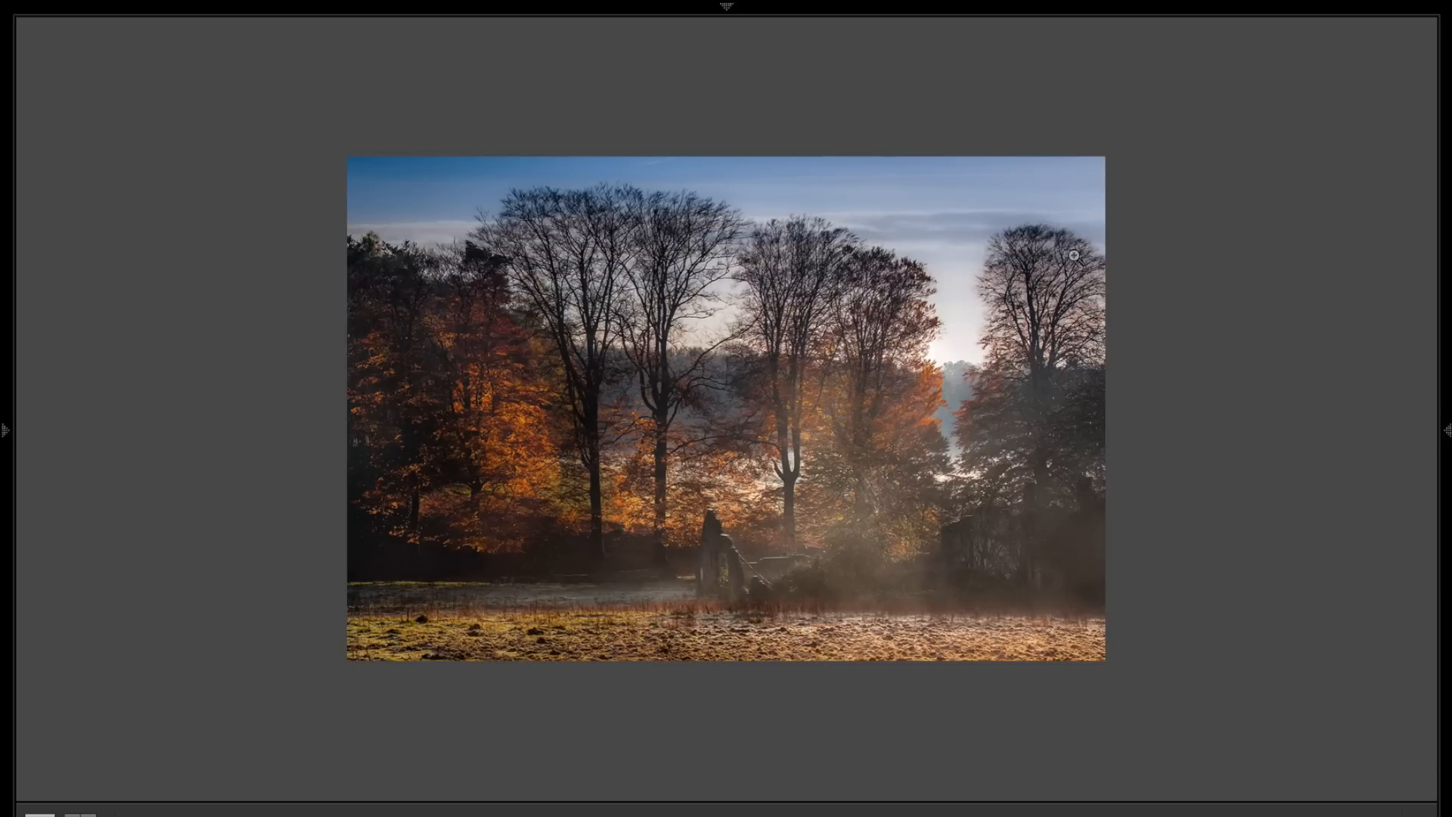
pyautogui.moveTo(742, 544)
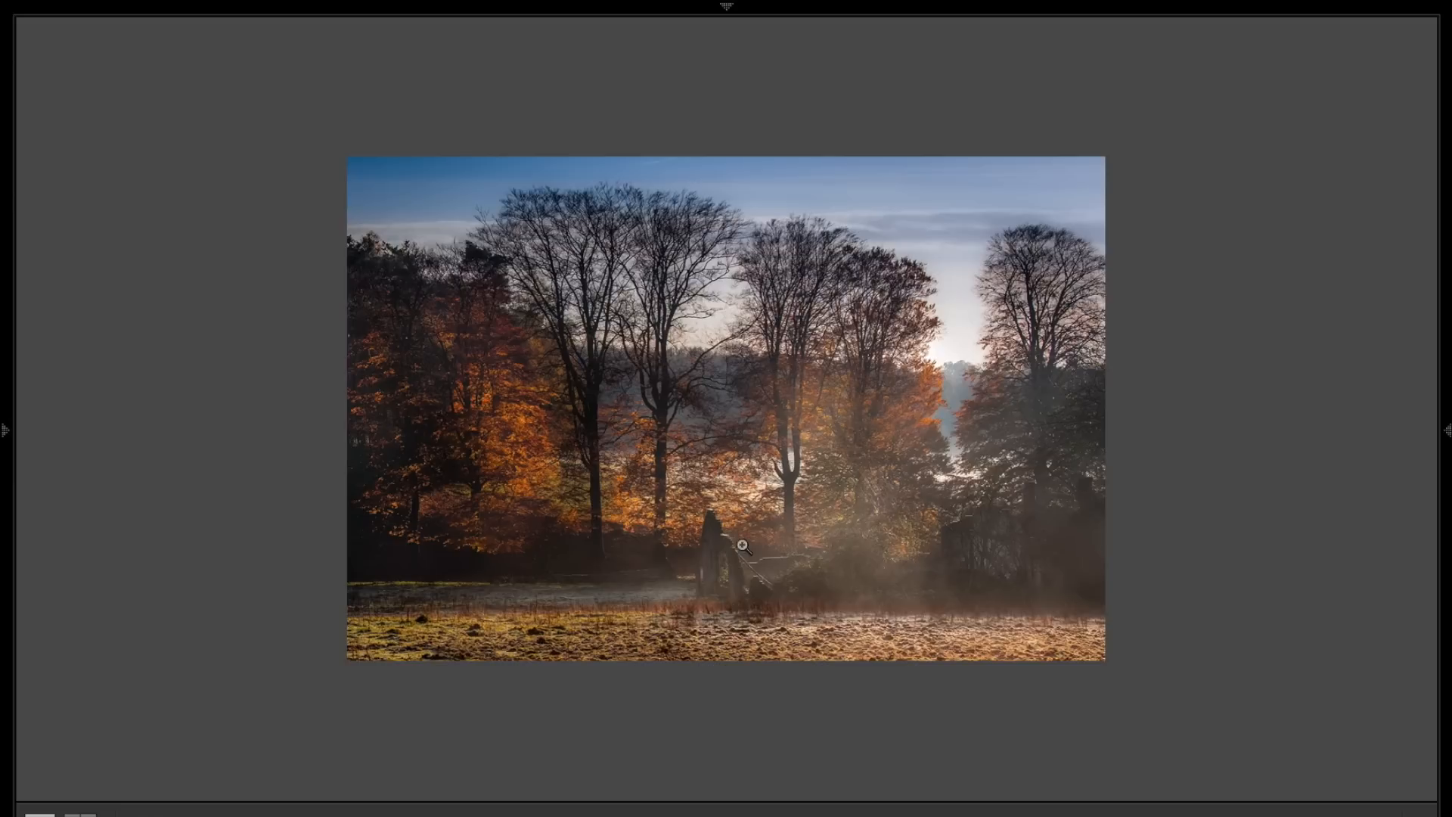
pyautogui.moveTo(904, 578)
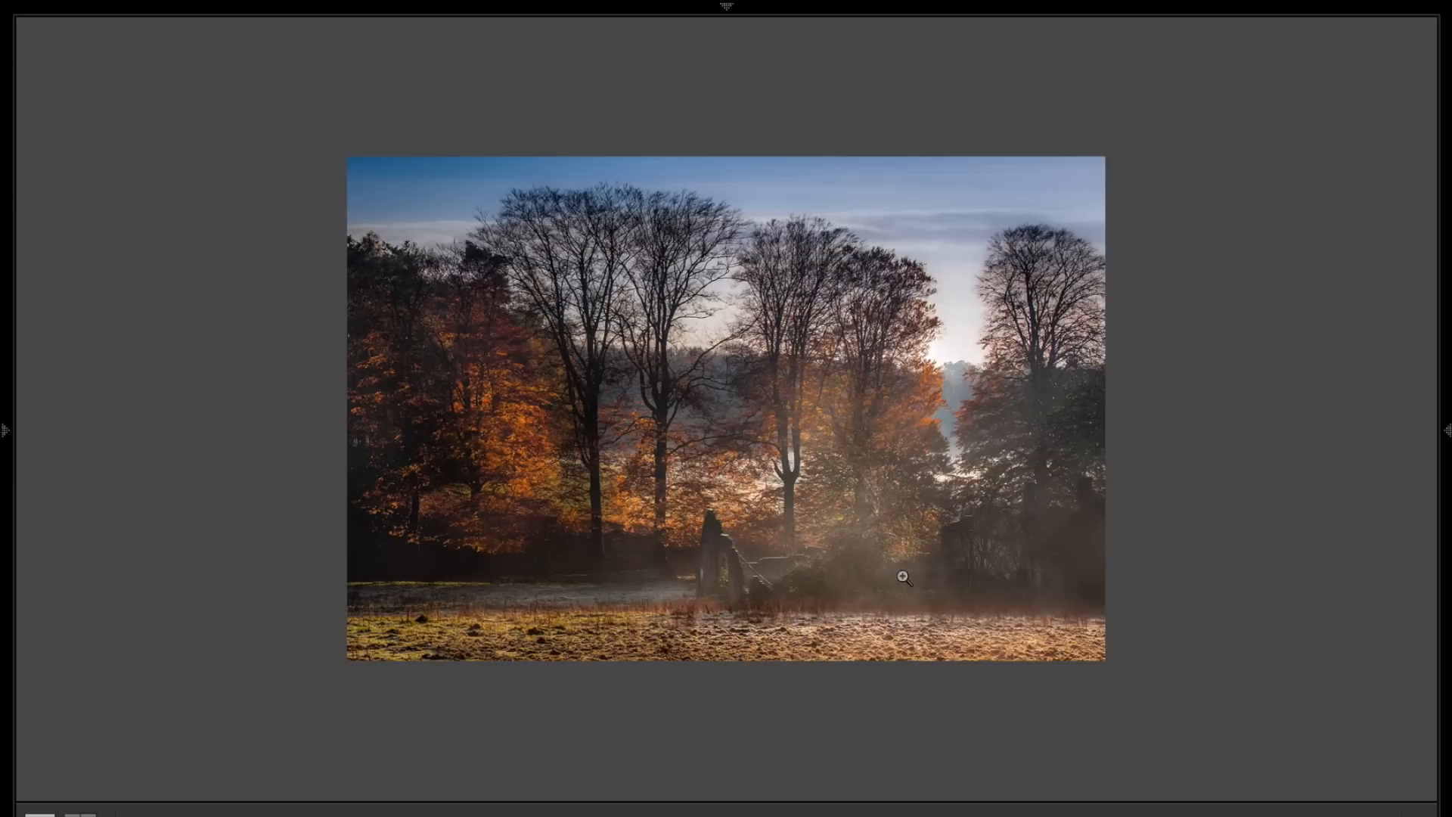
pyautogui.moveTo(704, 529)
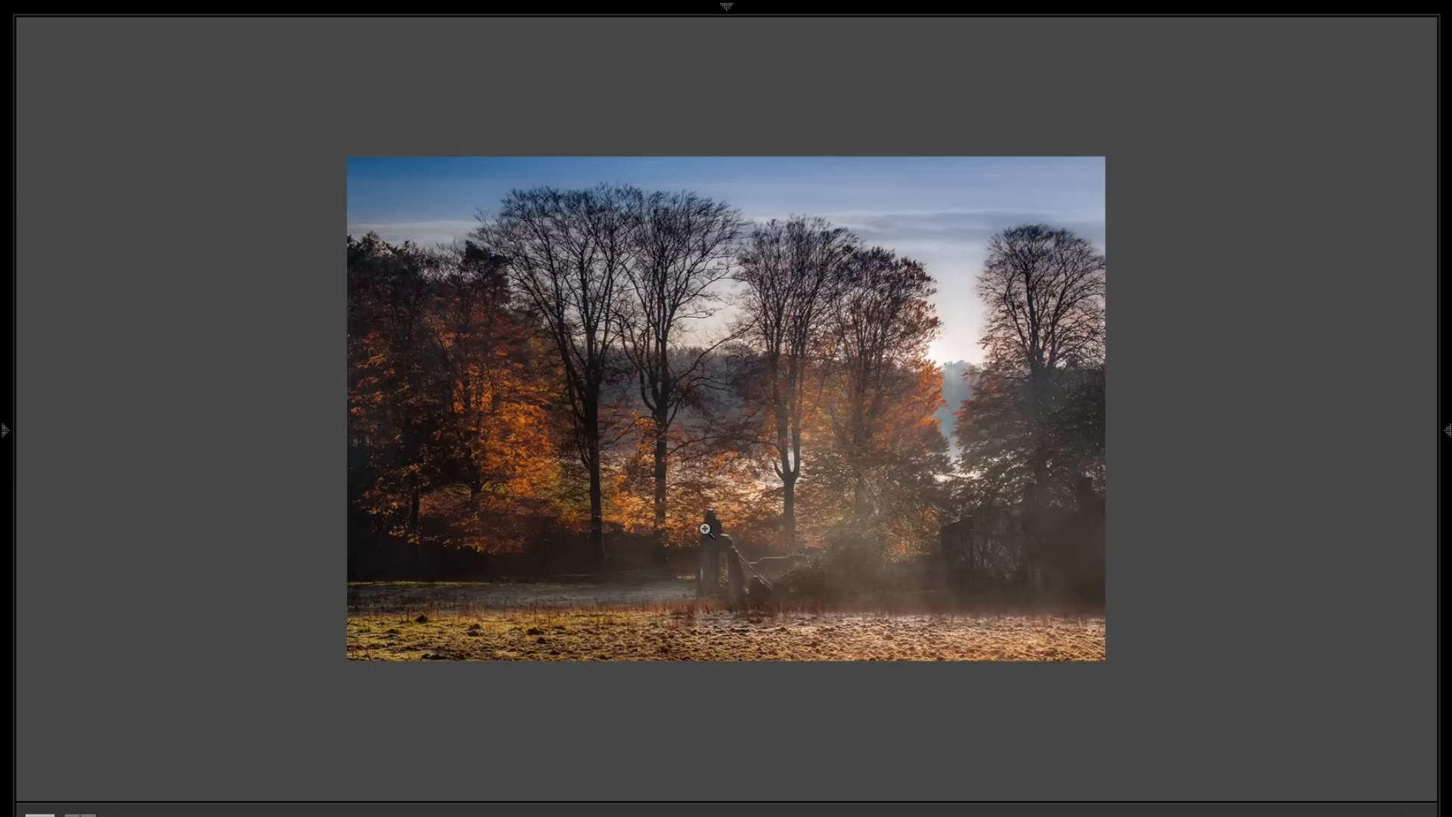
pyautogui.moveTo(538, 569)
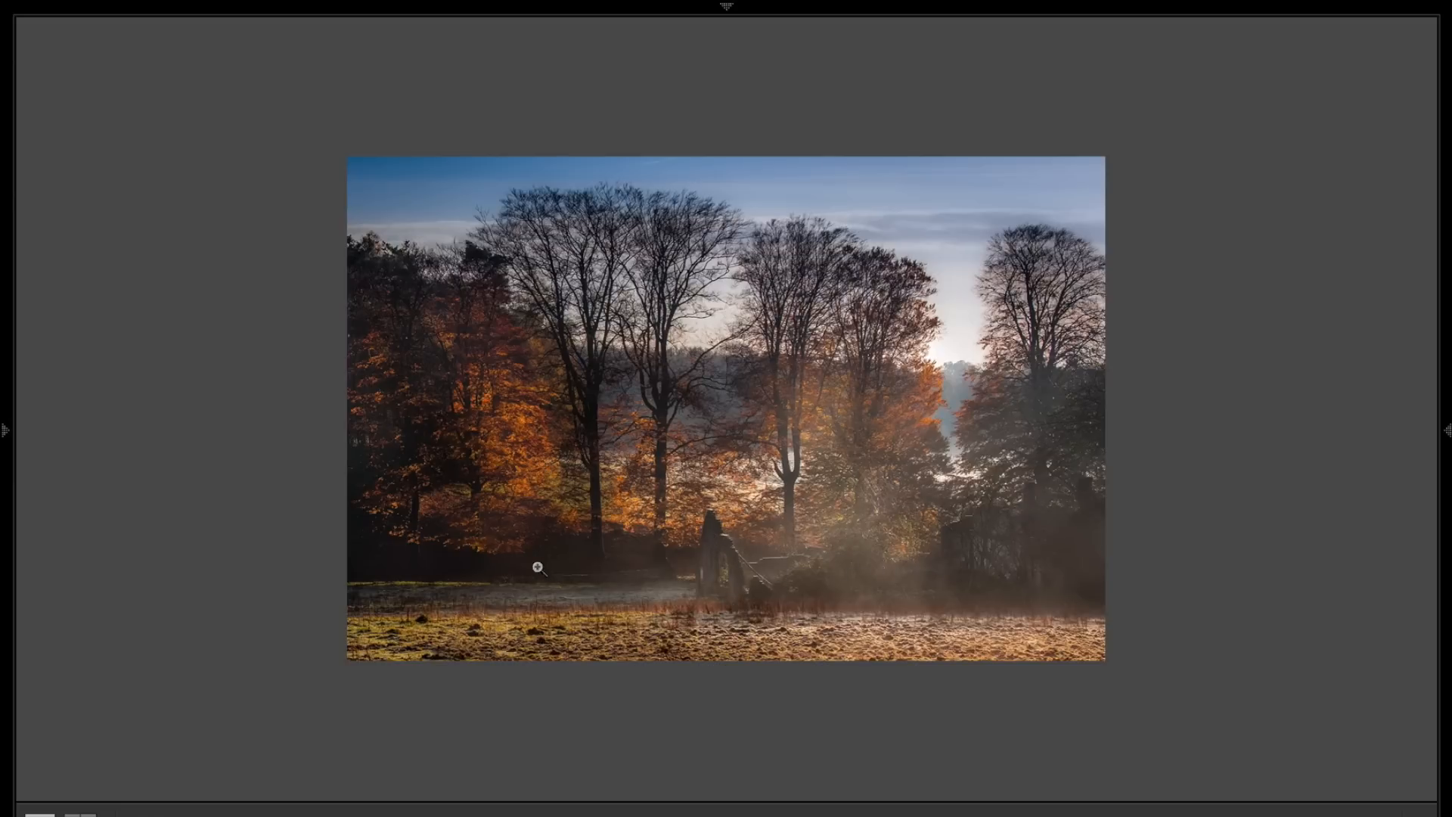
pyautogui.moveTo(869, 548)
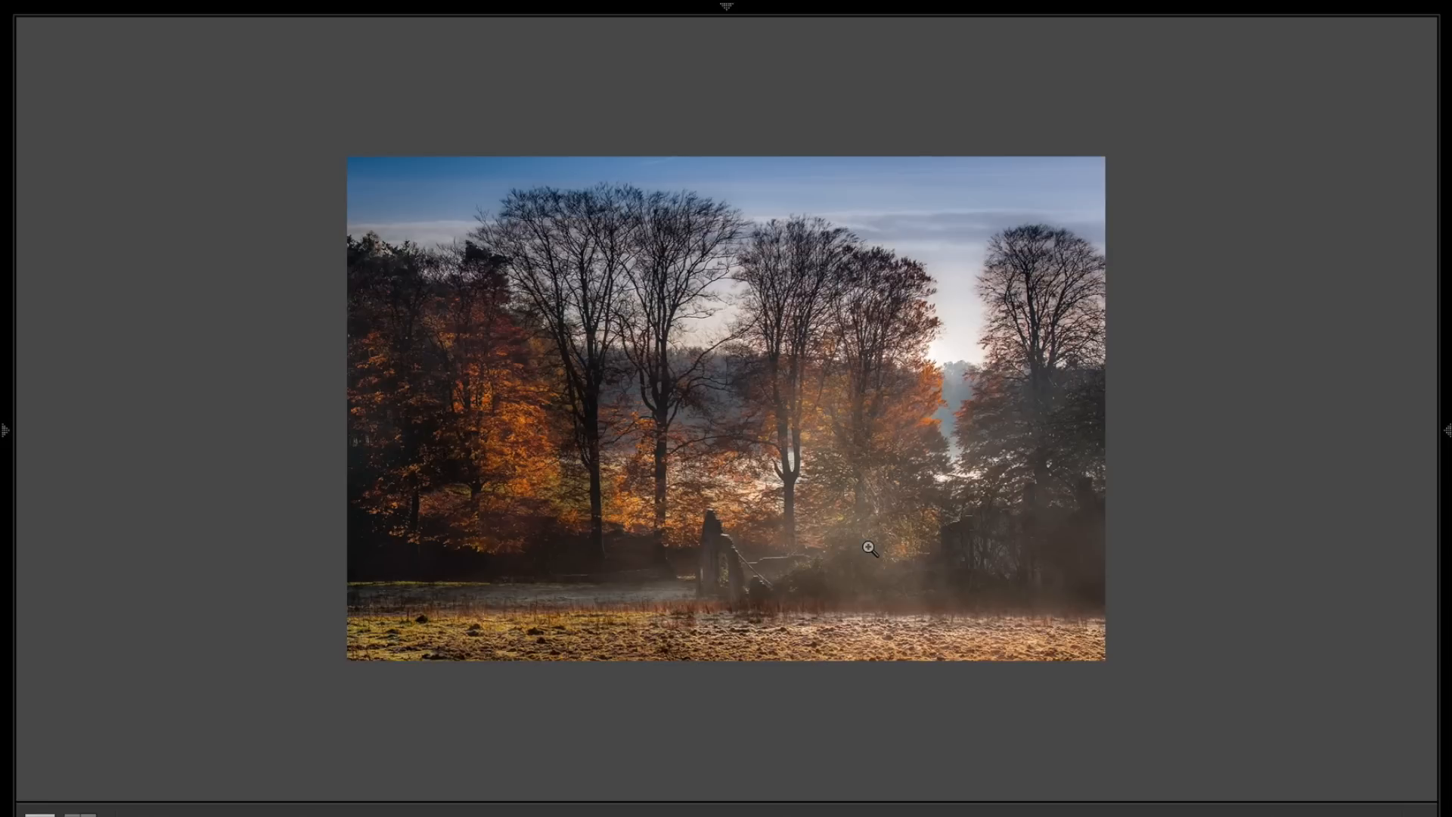
pyautogui.moveTo(1039, 544)
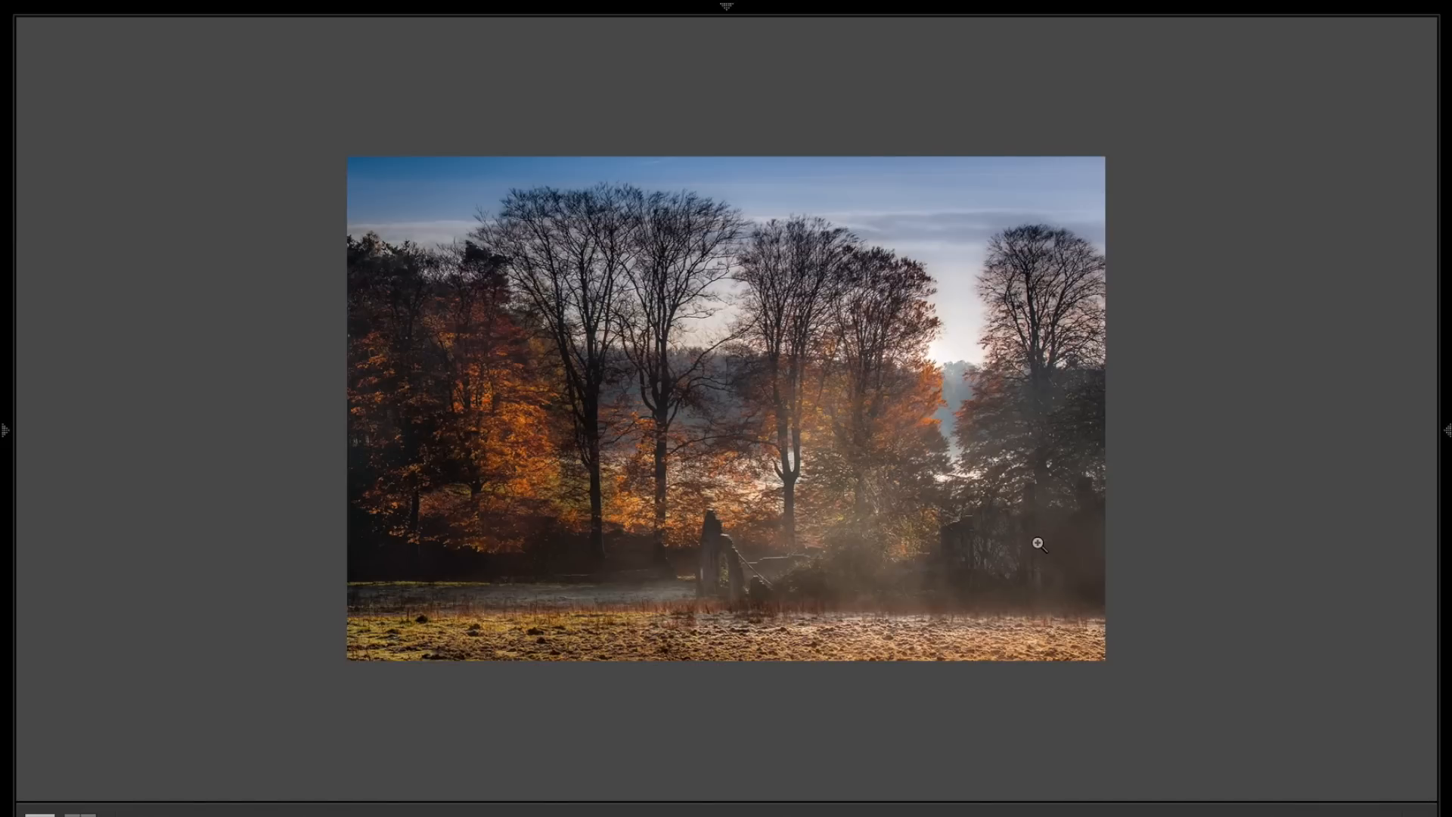
pyautogui.moveTo(887, 553)
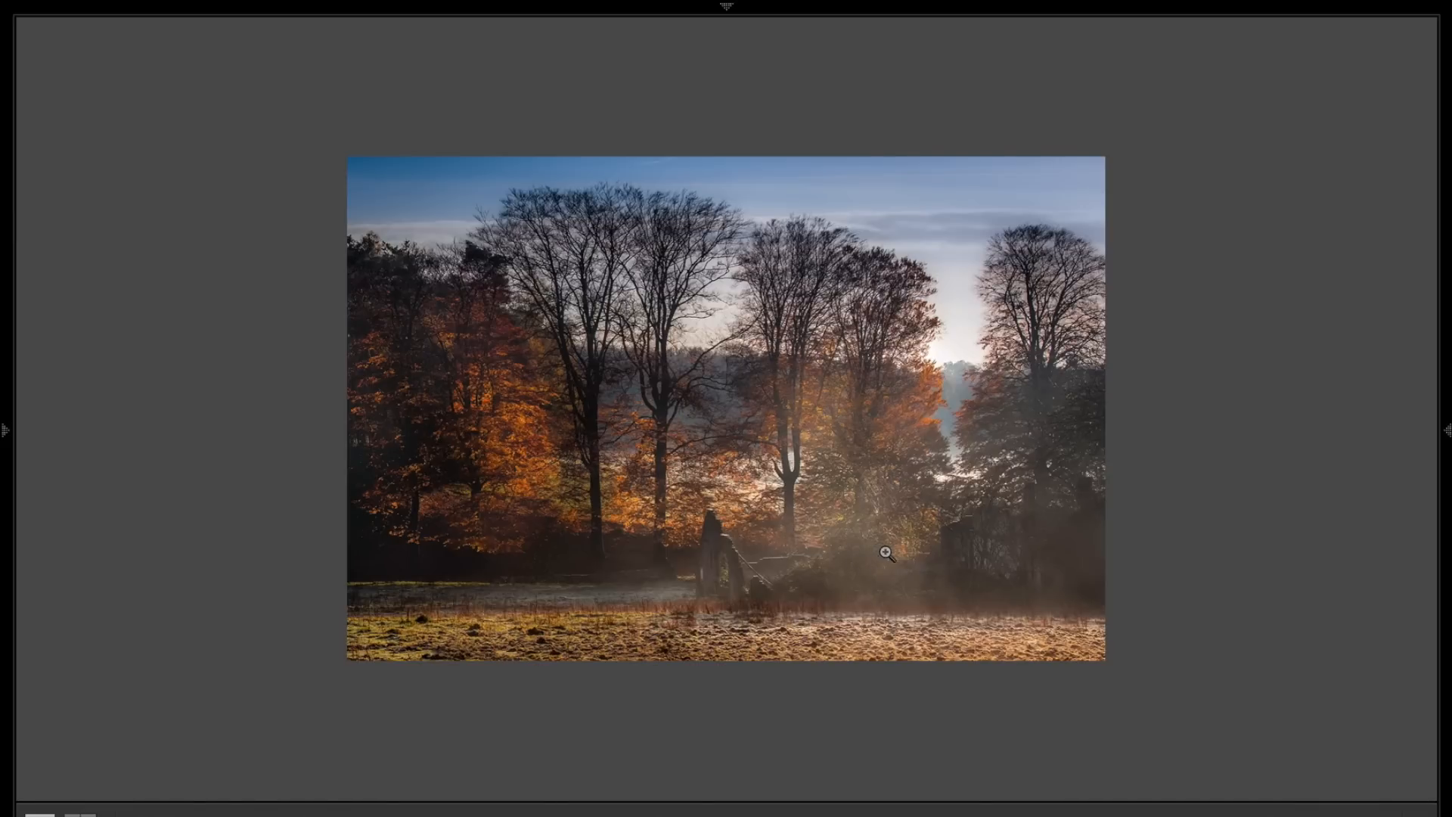
pyautogui.moveTo(915, 425)
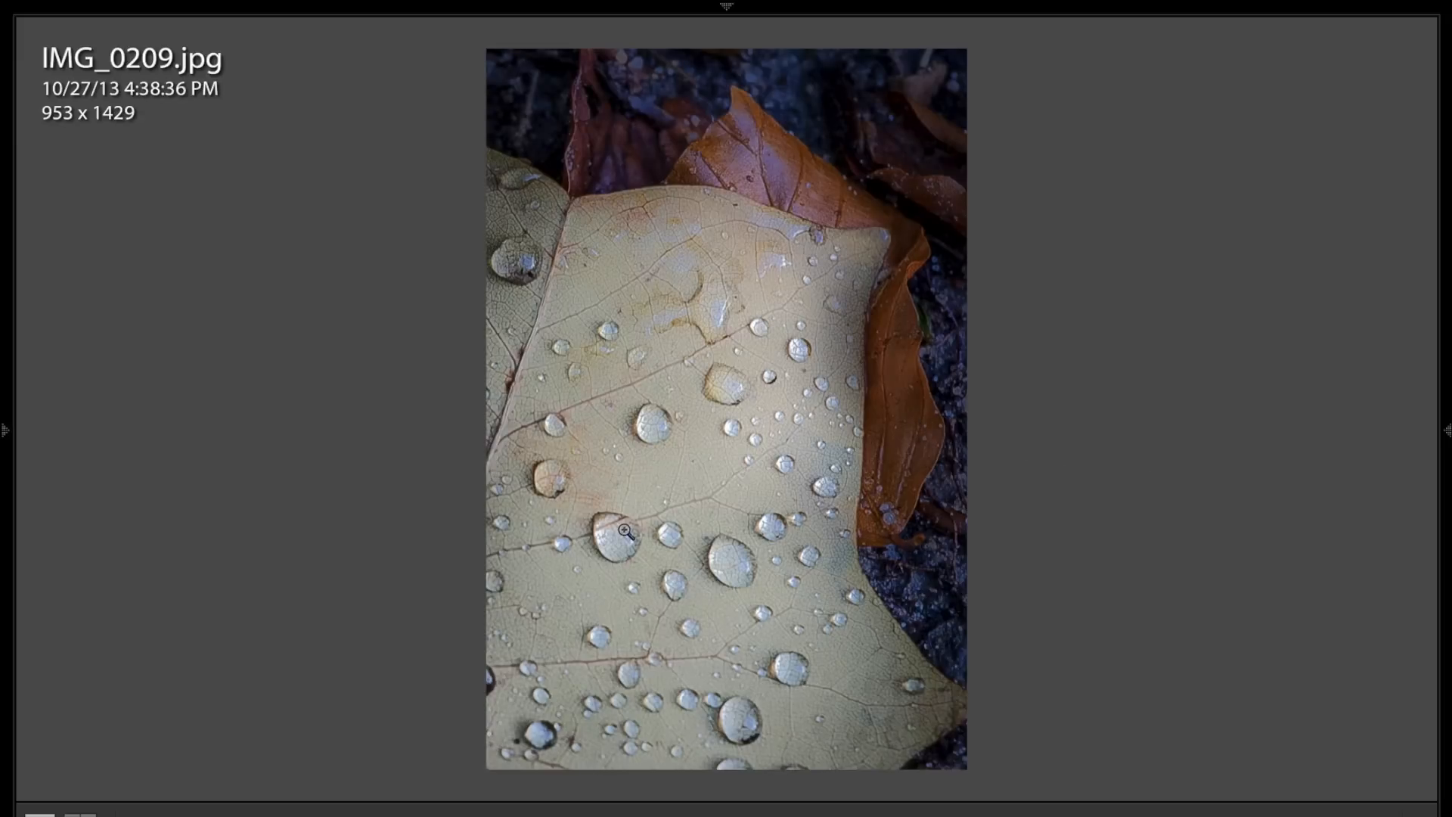
pyautogui.moveTo(650, 479)
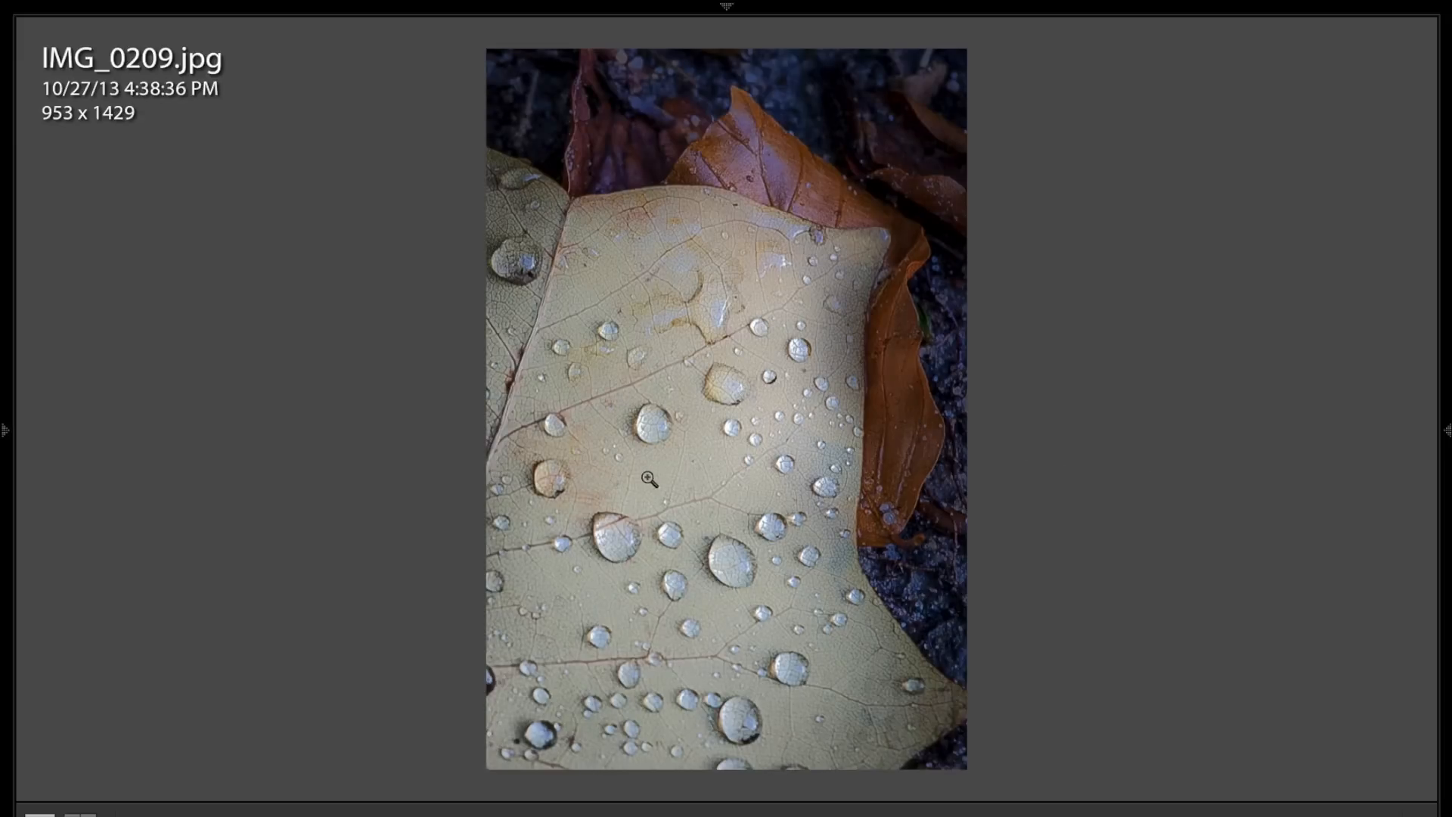
pyautogui.moveTo(701, 441)
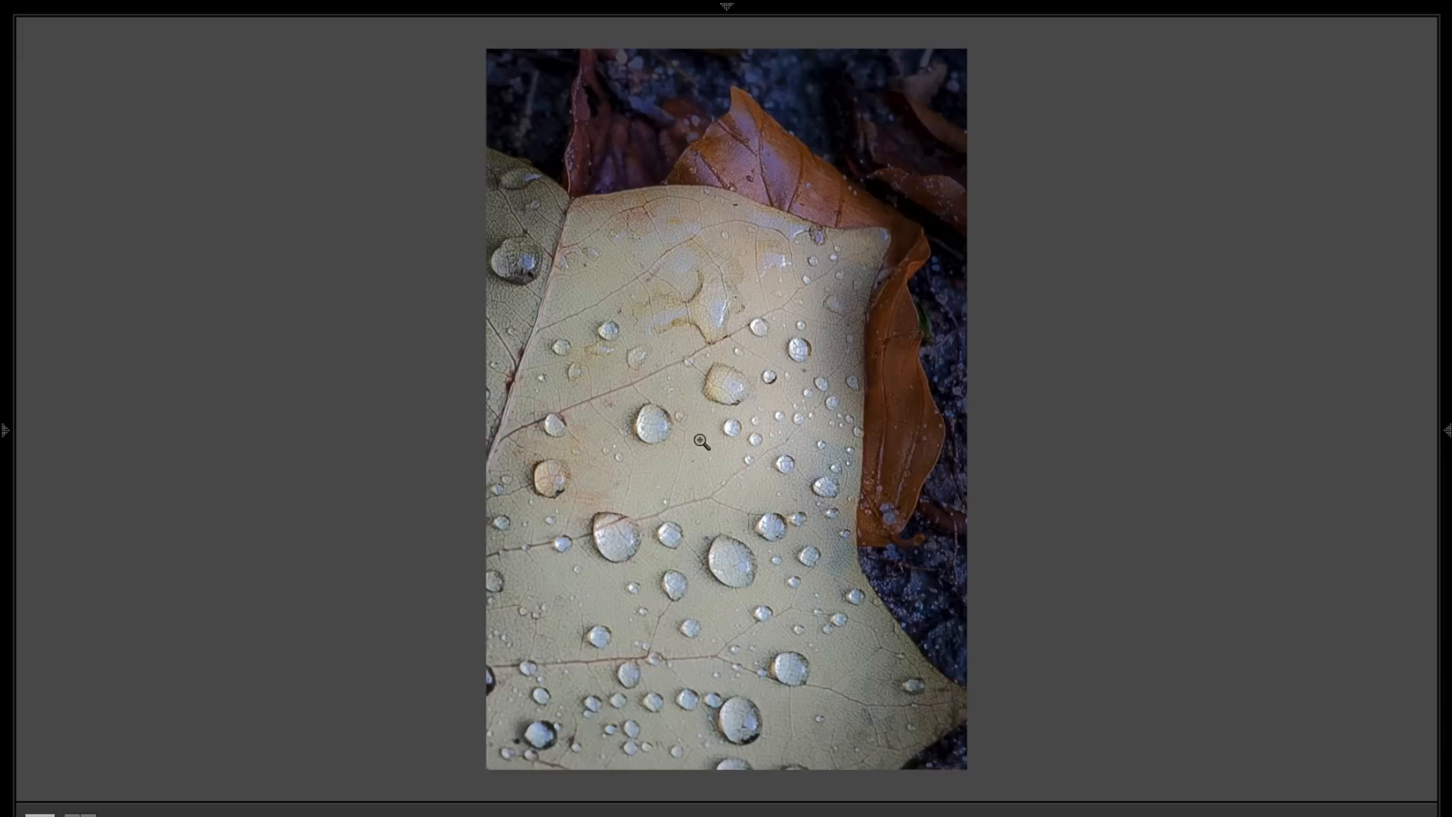
pyautogui.moveTo(595, 385)
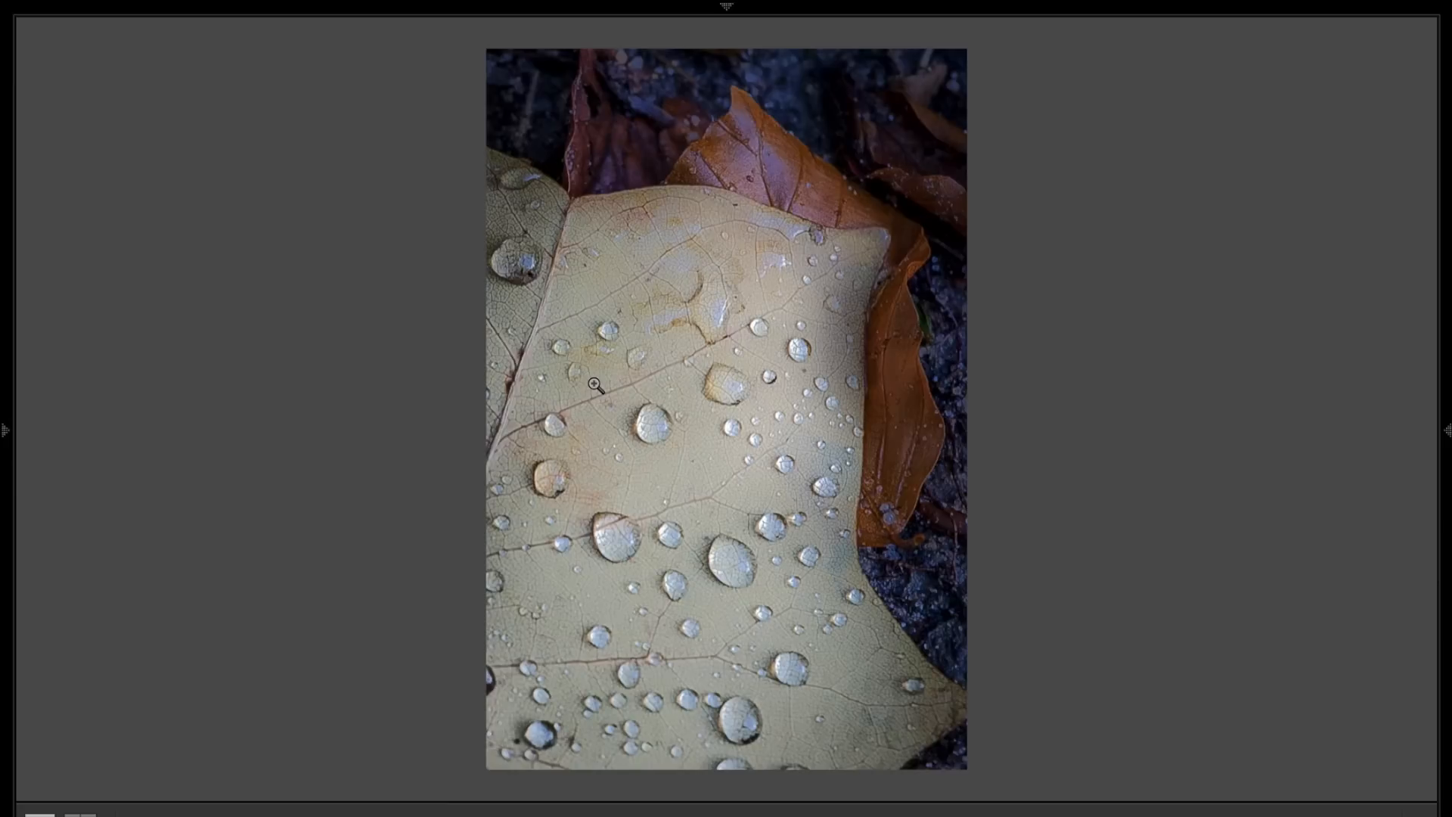
pyautogui.moveTo(697, 135)
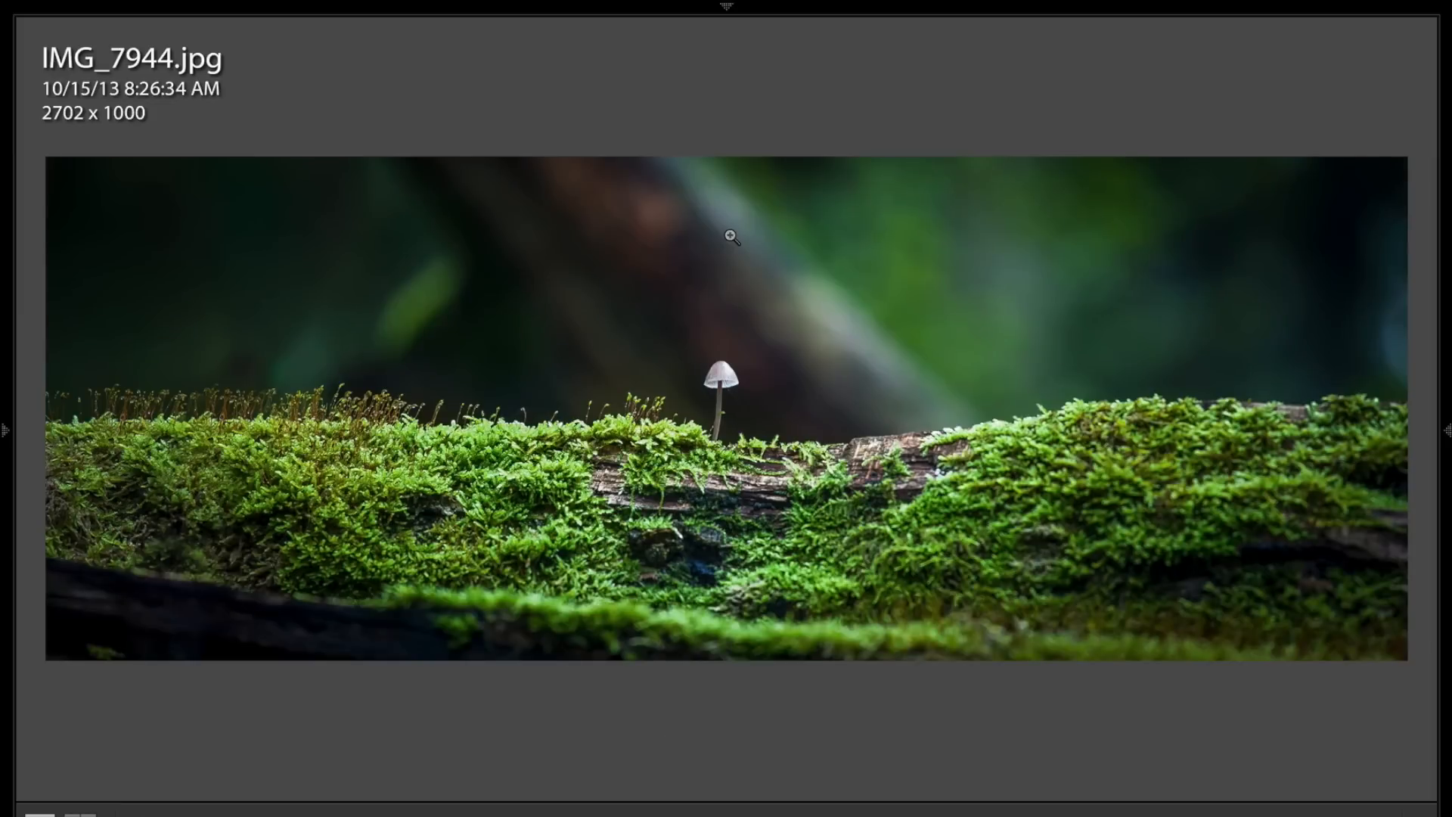
pyautogui.moveTo(698, 284)
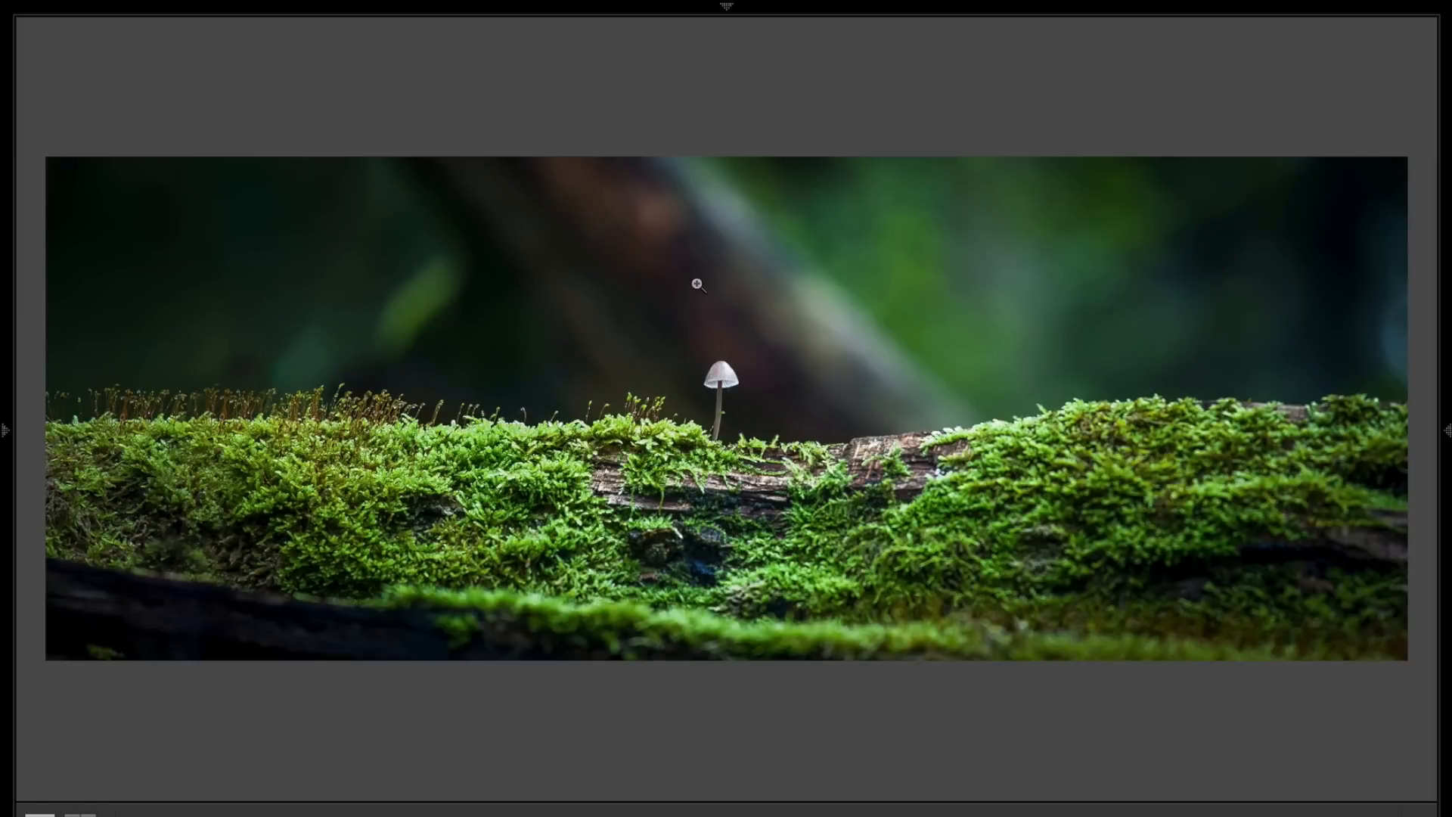
pyautogui.moveTo(894, 339)
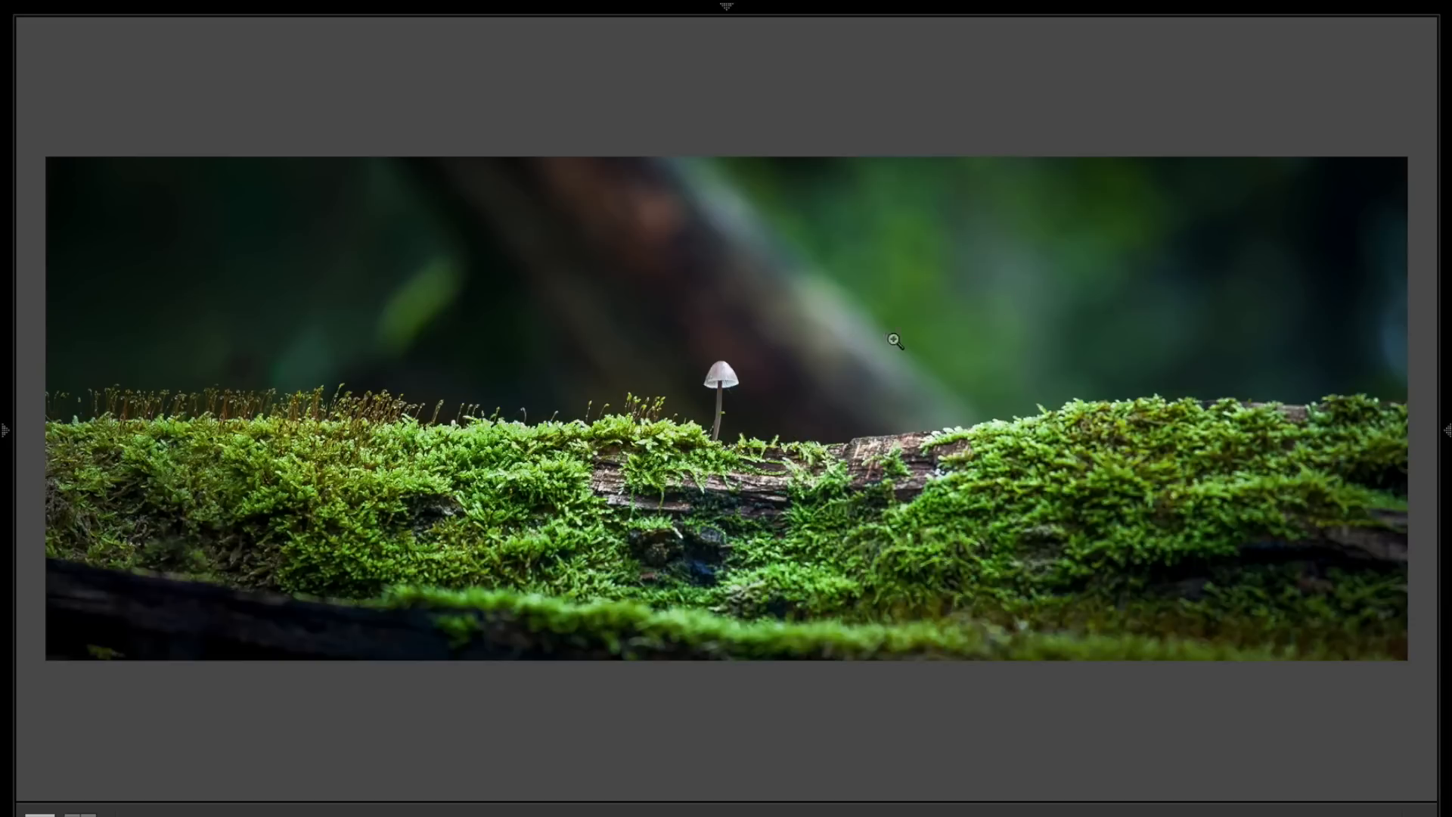
pyautogui.moveTo(725, 413)
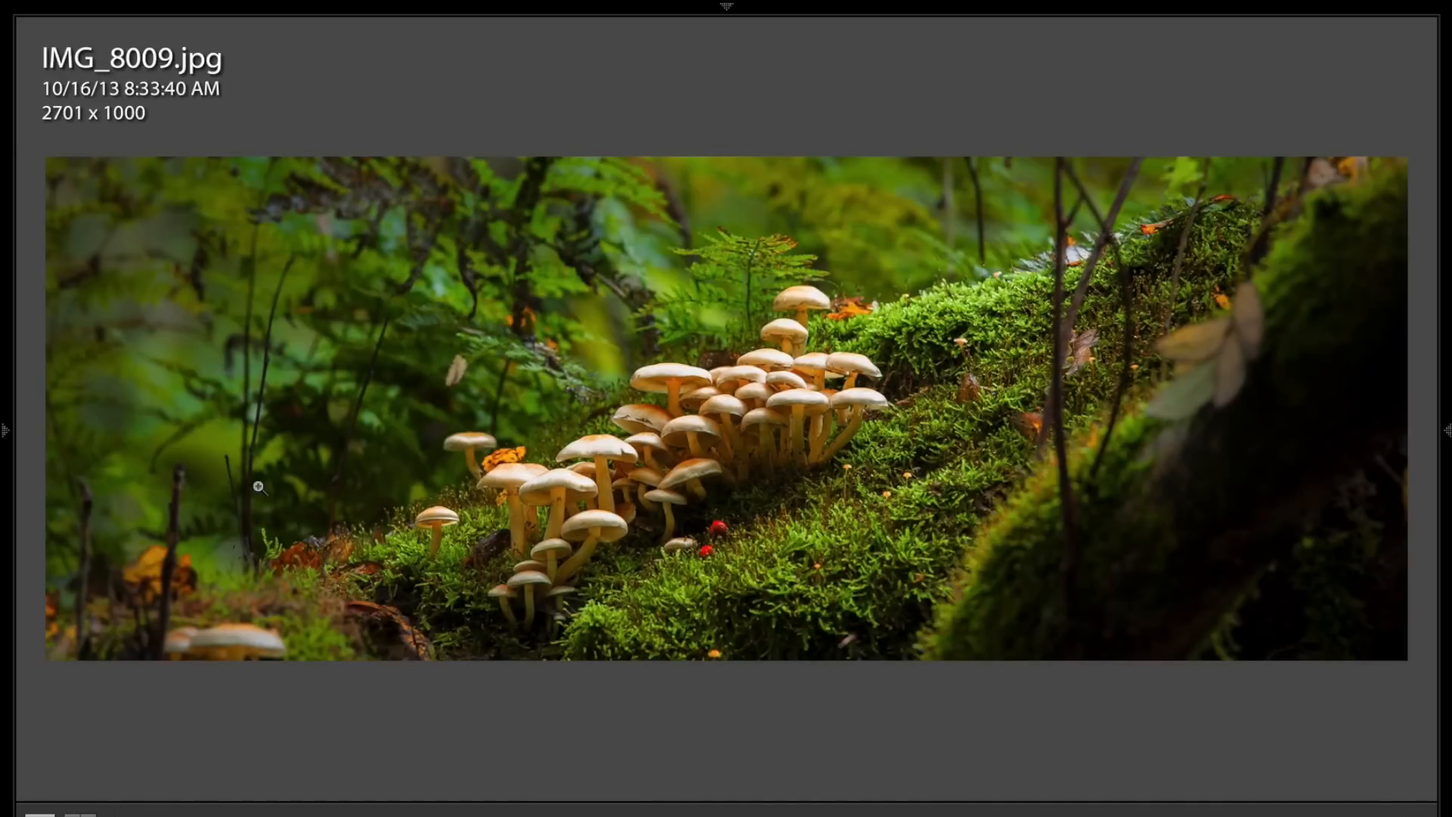
pyautogui.moveTo(822, 384)
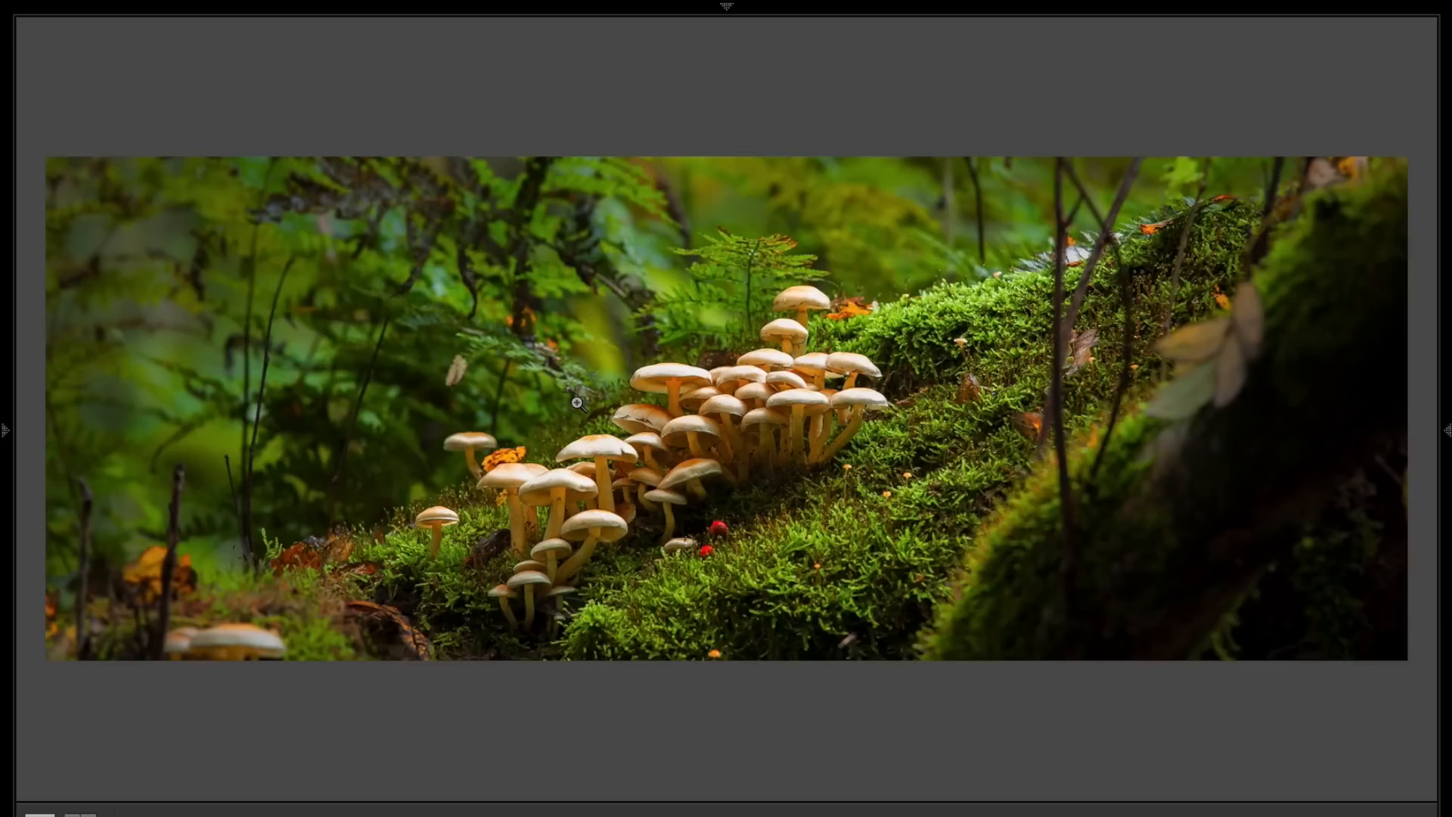
pyautogui.moveTo(371, 599)
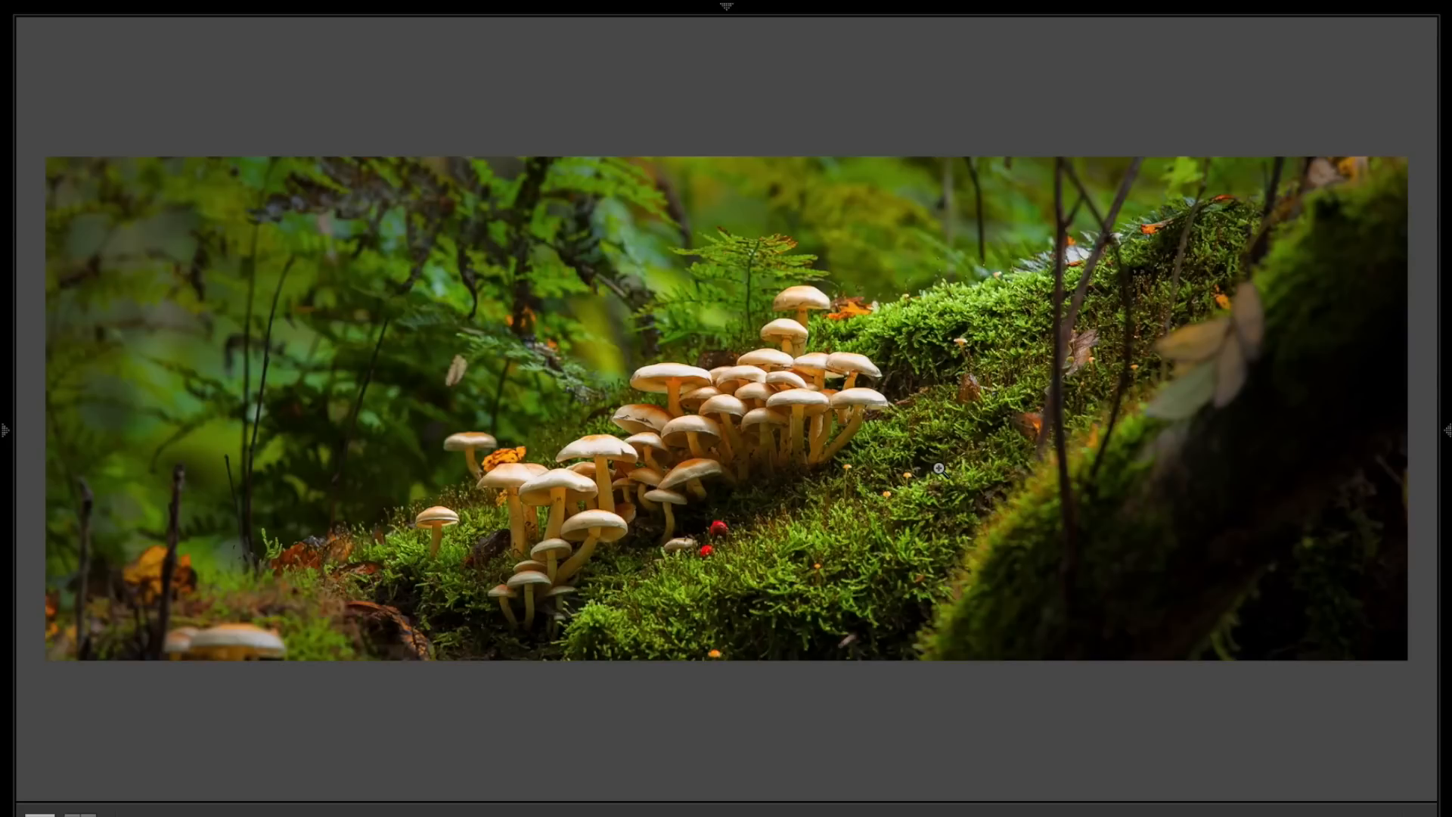
pyautogui.moveTo(935, 432)
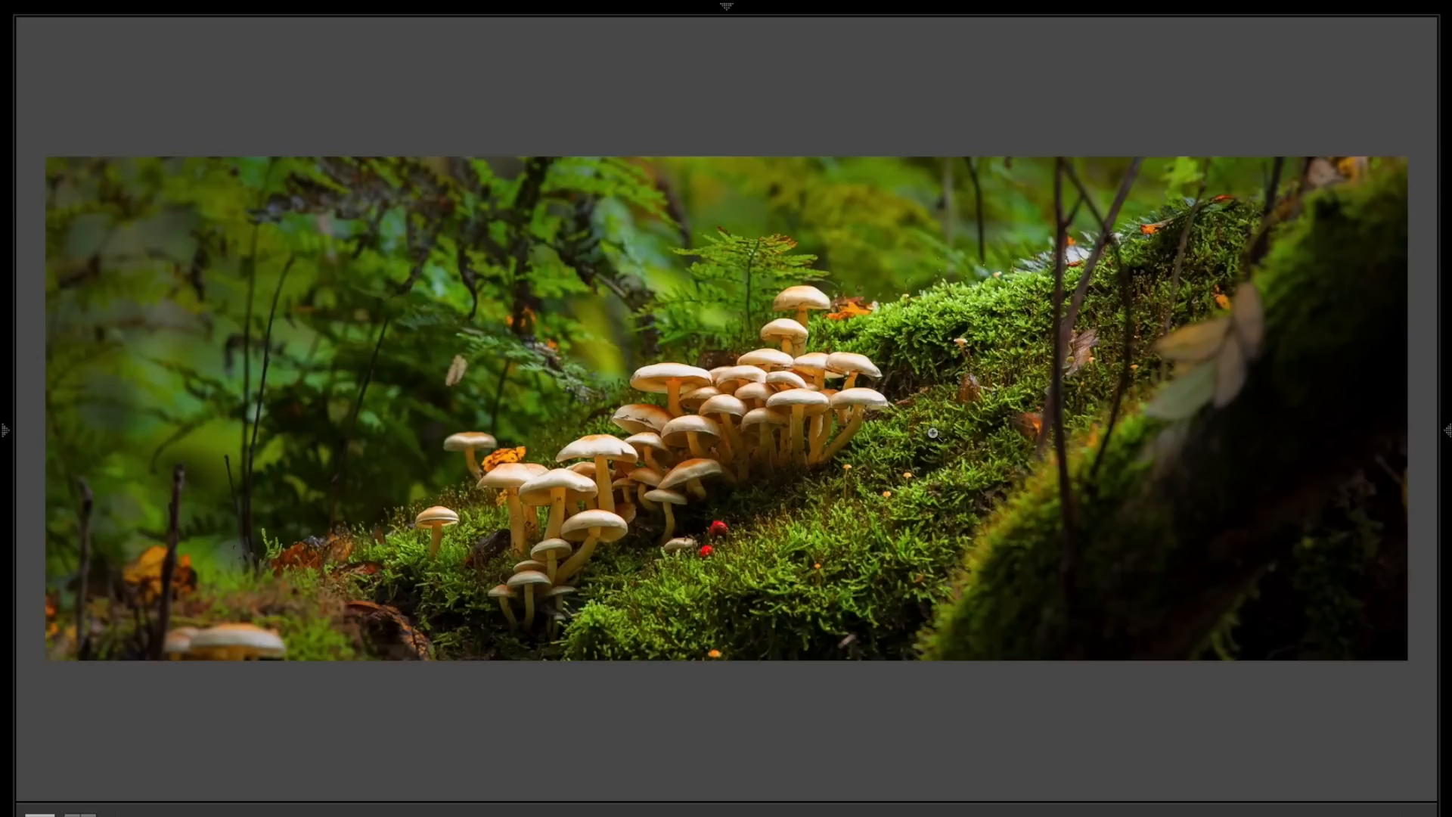
pyautogui.moveTo(1072, 478)
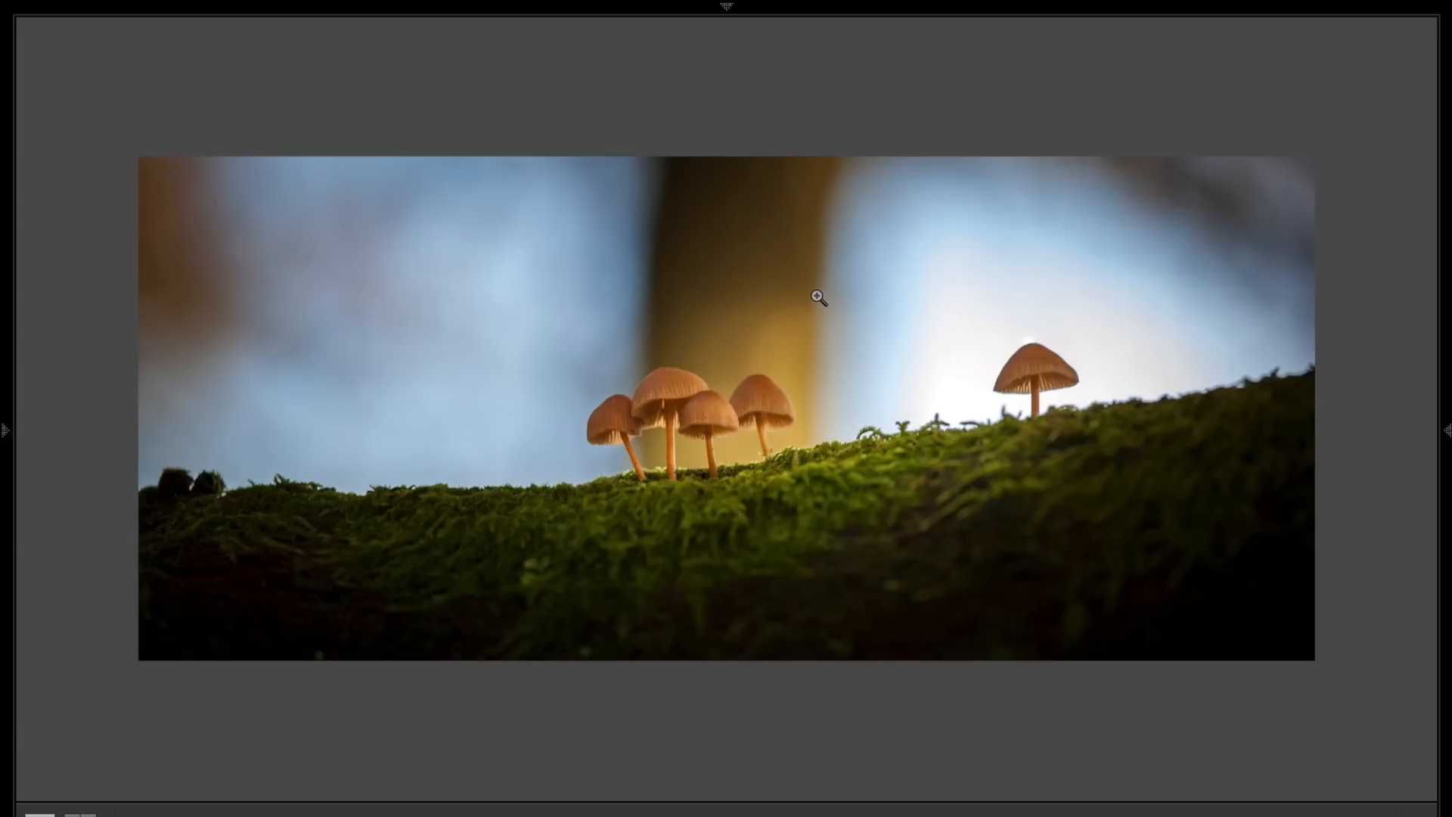
pyautogui.moveTo(481, 236)
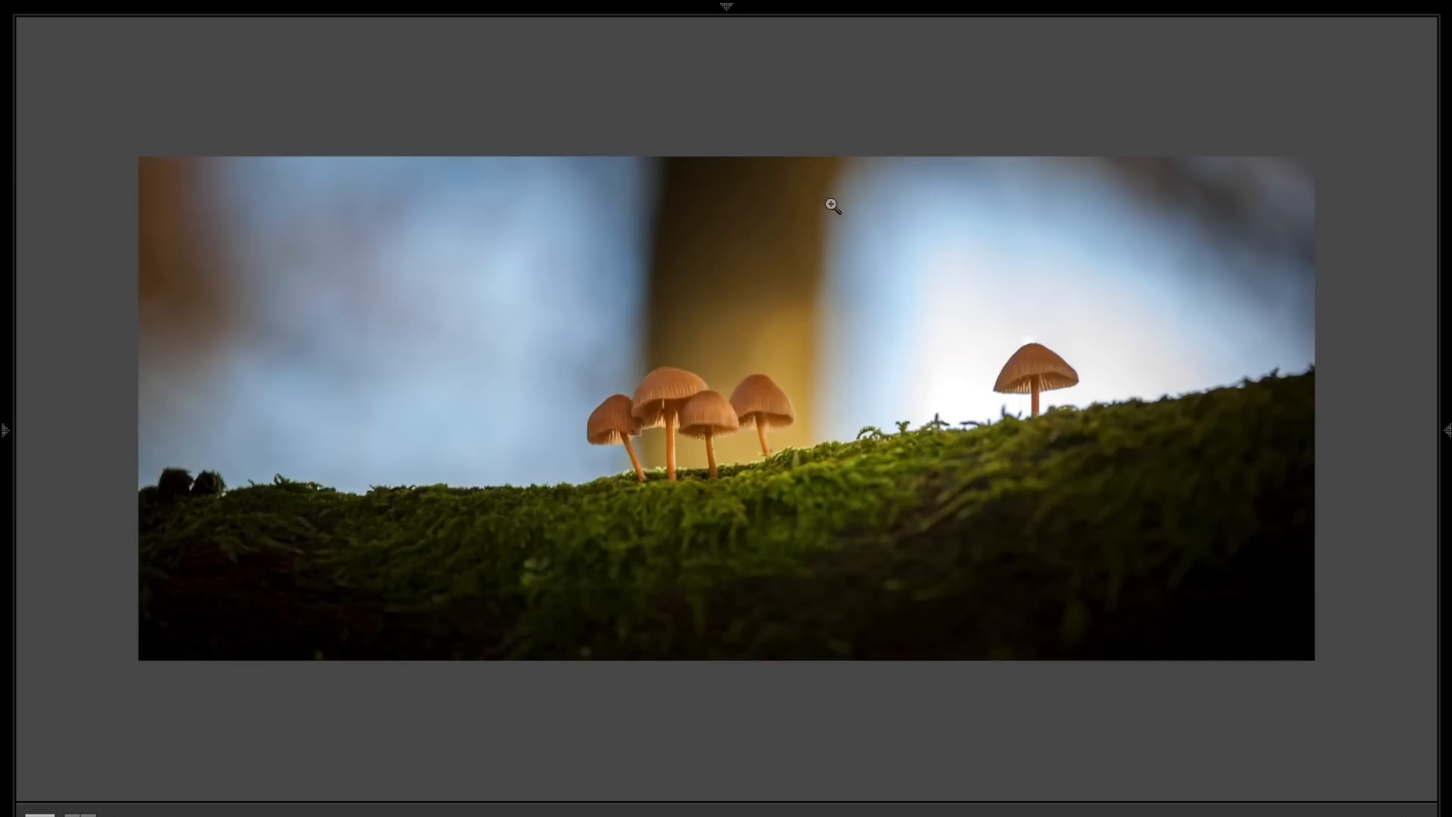
pyautogui.moveTo(748, 604)
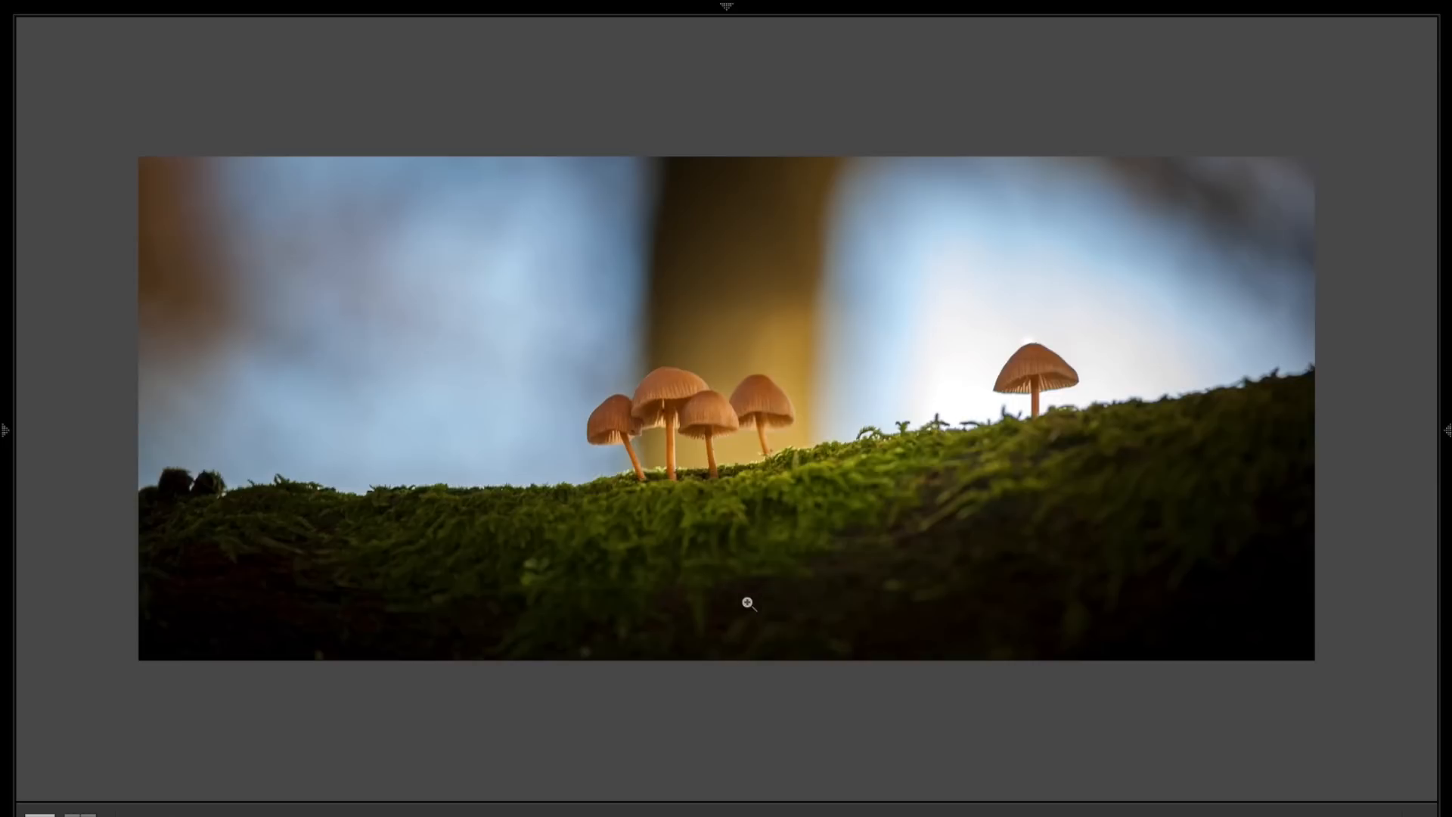
pyautogui.moveTo(785, 631)
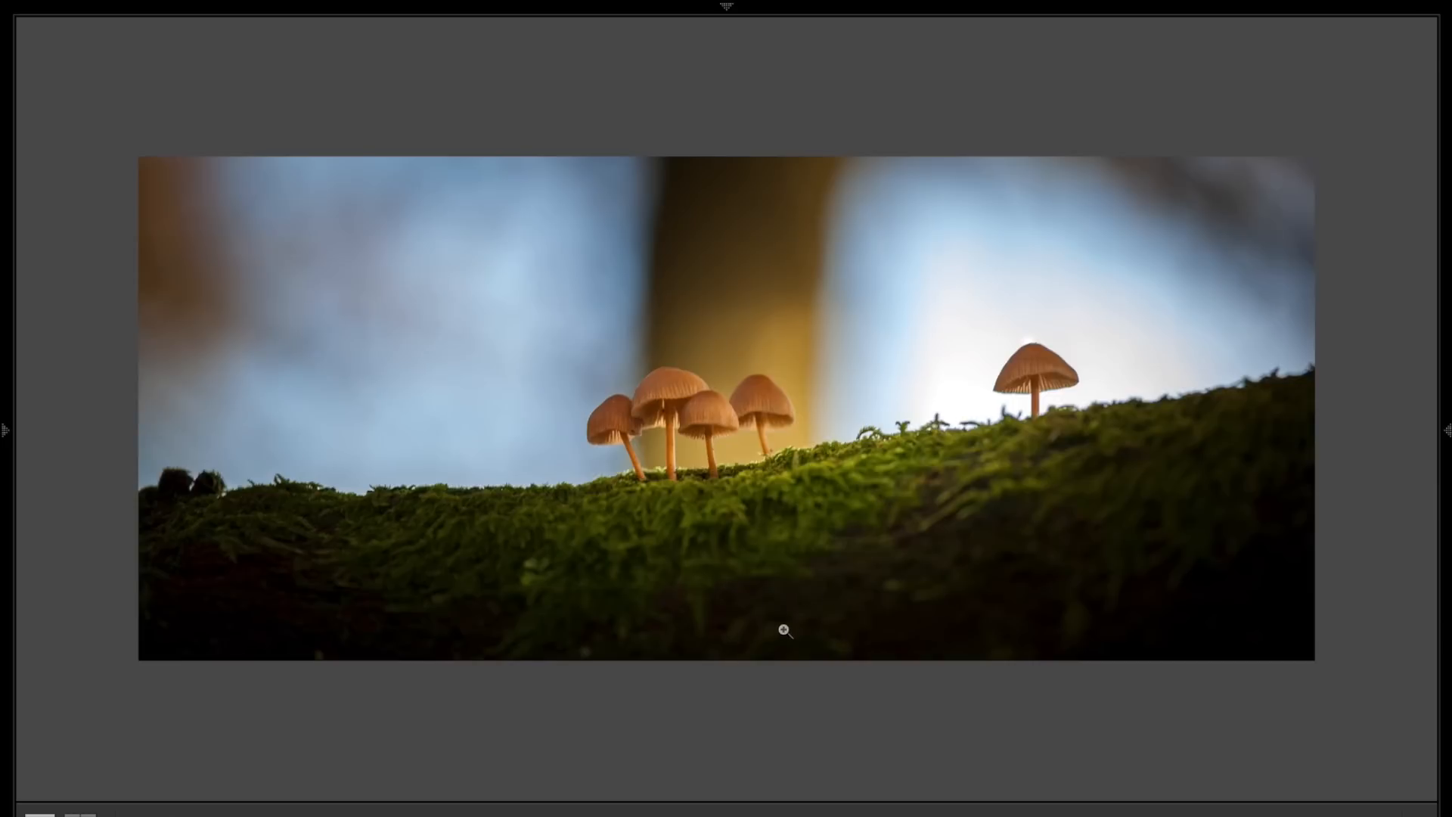
pyautogui.moveTo(1089, 568)
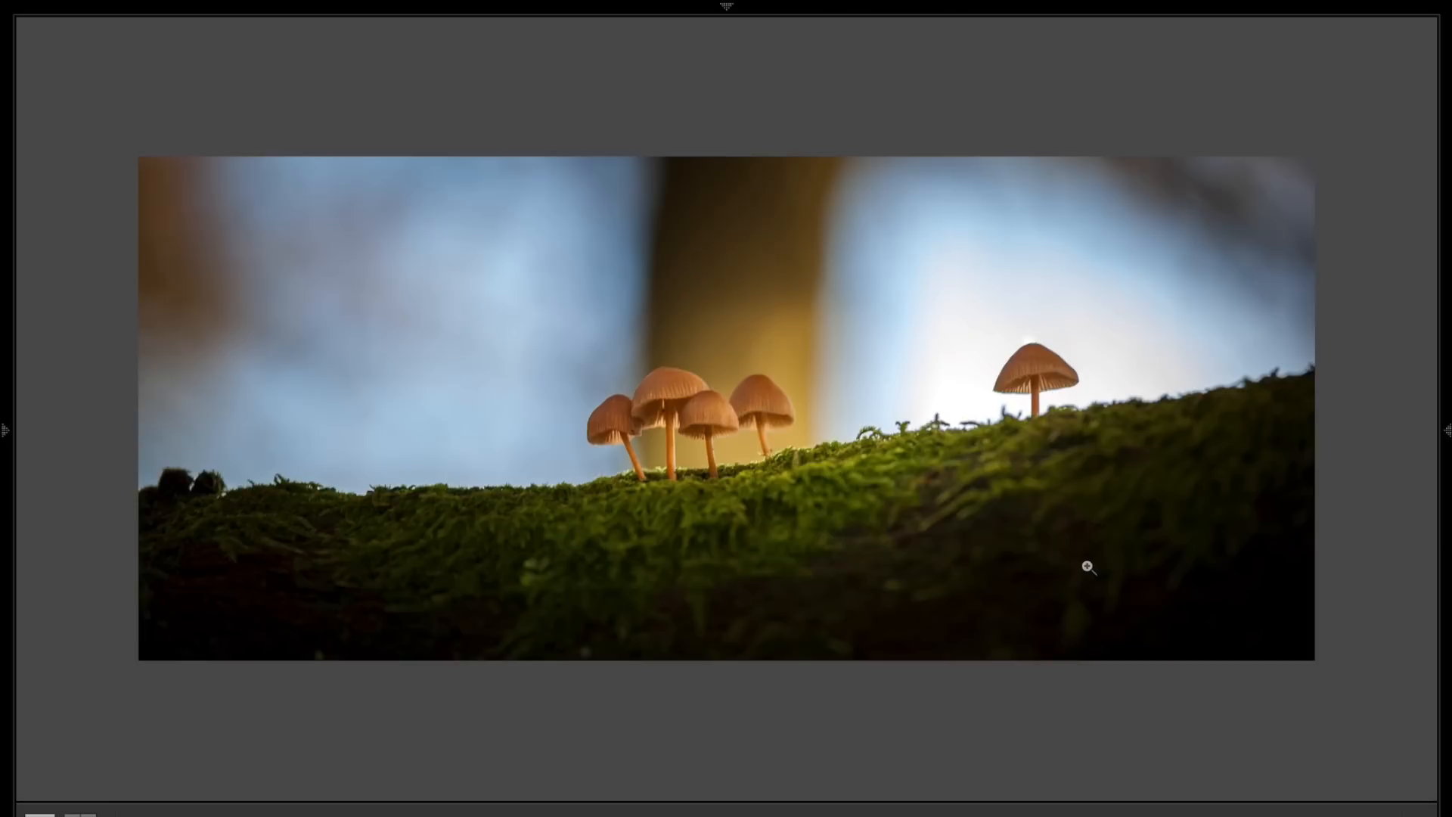
pyautogui.moveTo(676, 418)
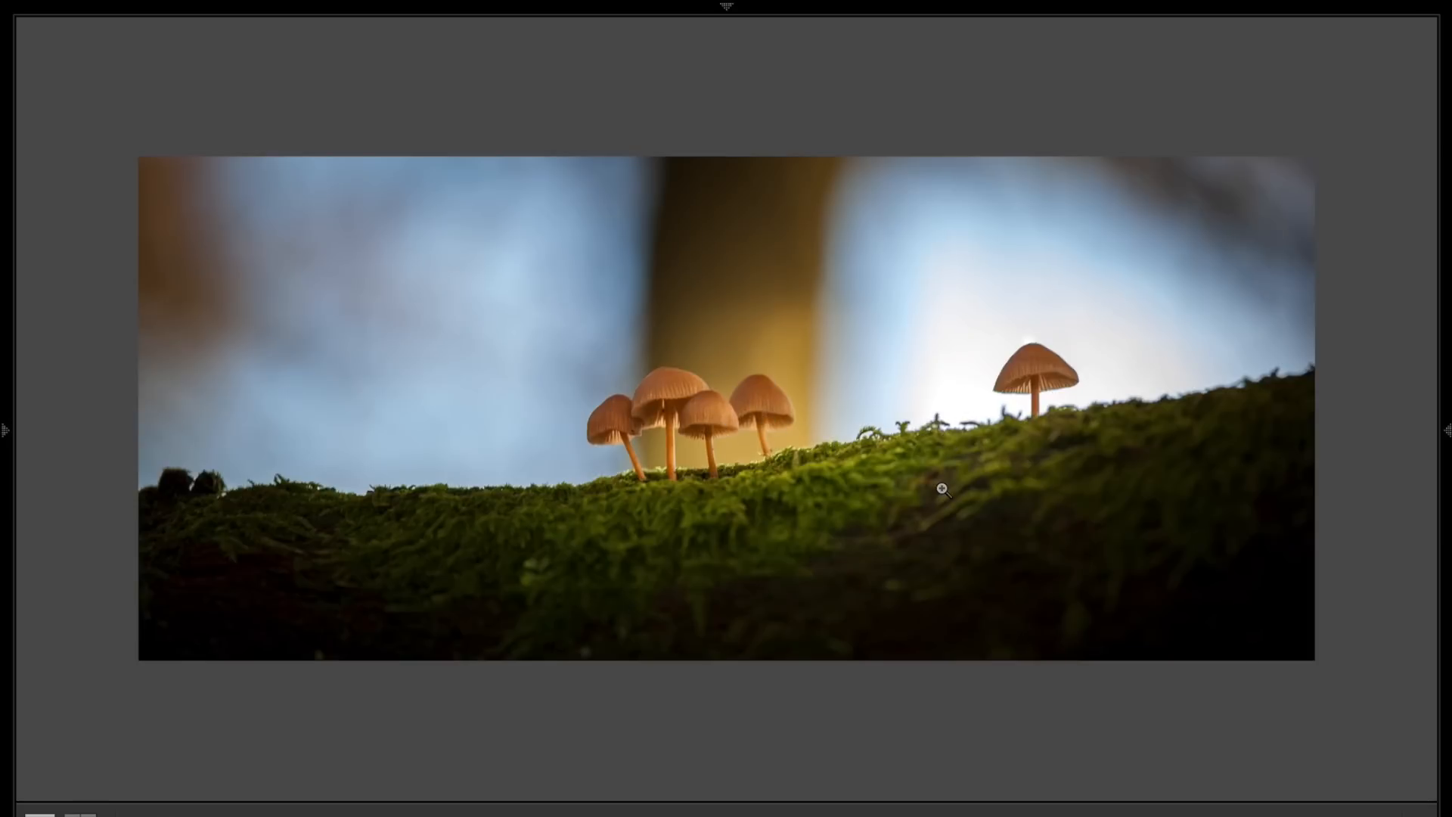
pyautogui.moveTo(779, 226)
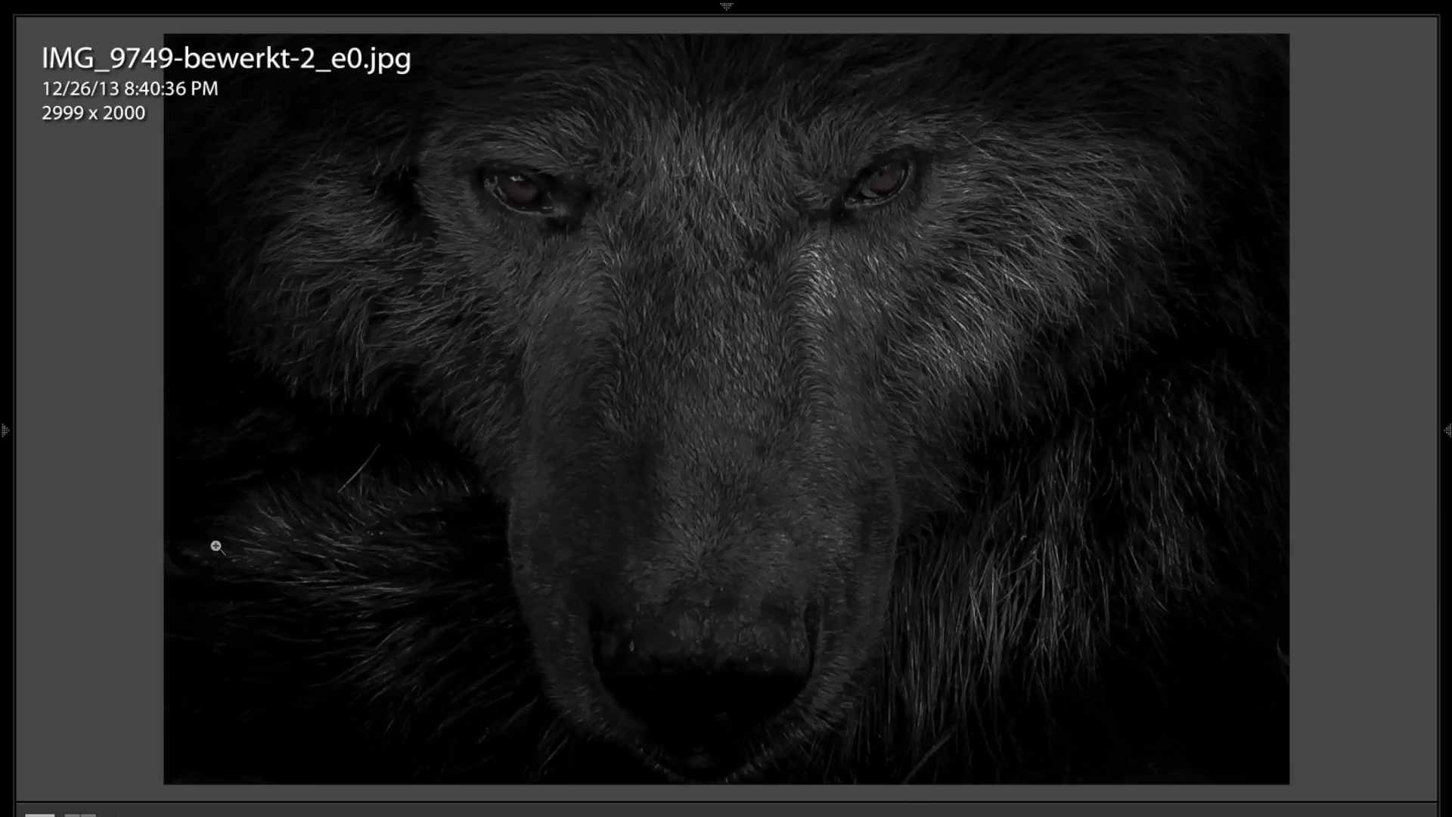
pyautogui.moveTo(907, 220)
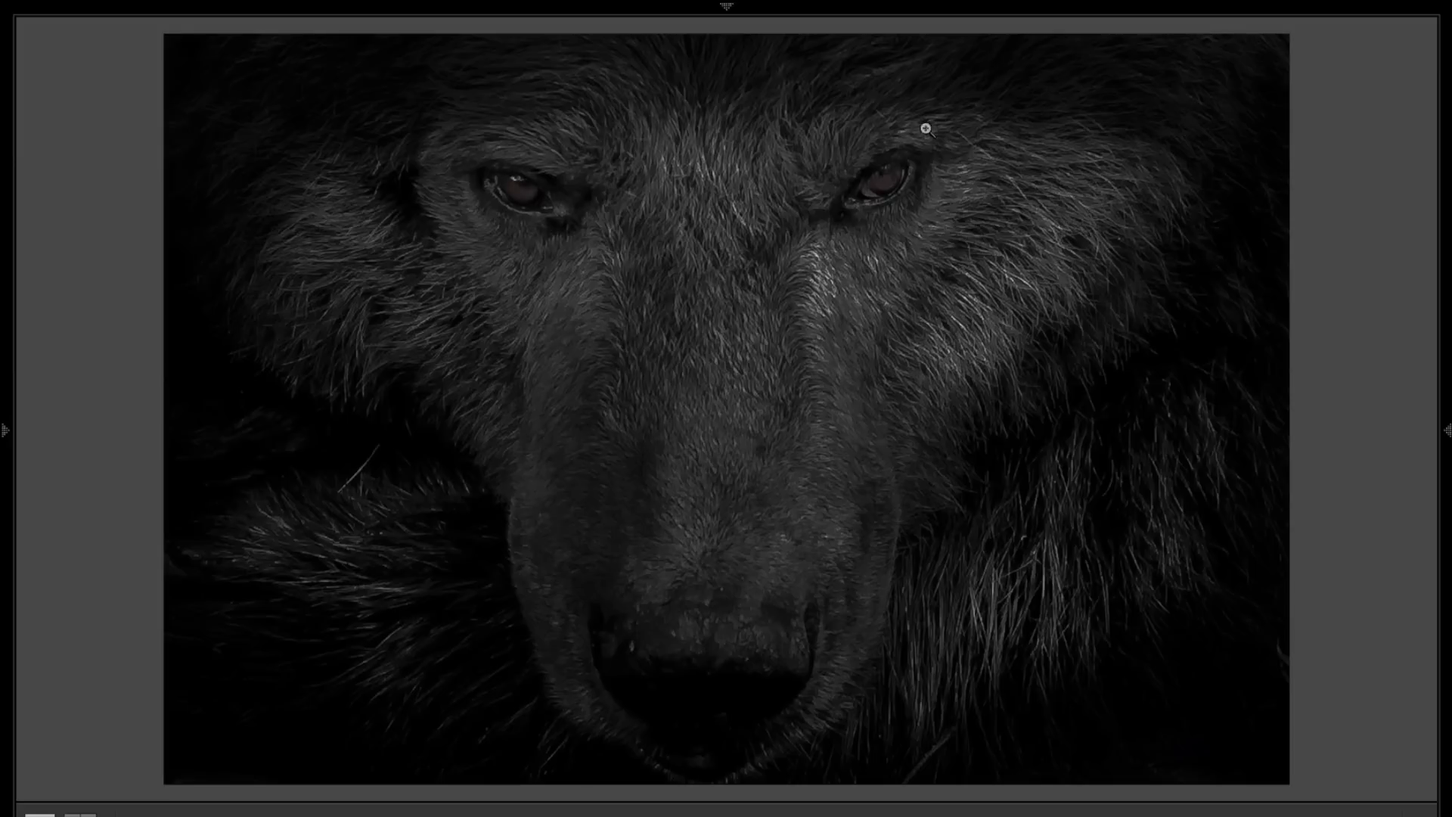
pyautogui.moveTo(593, 224)
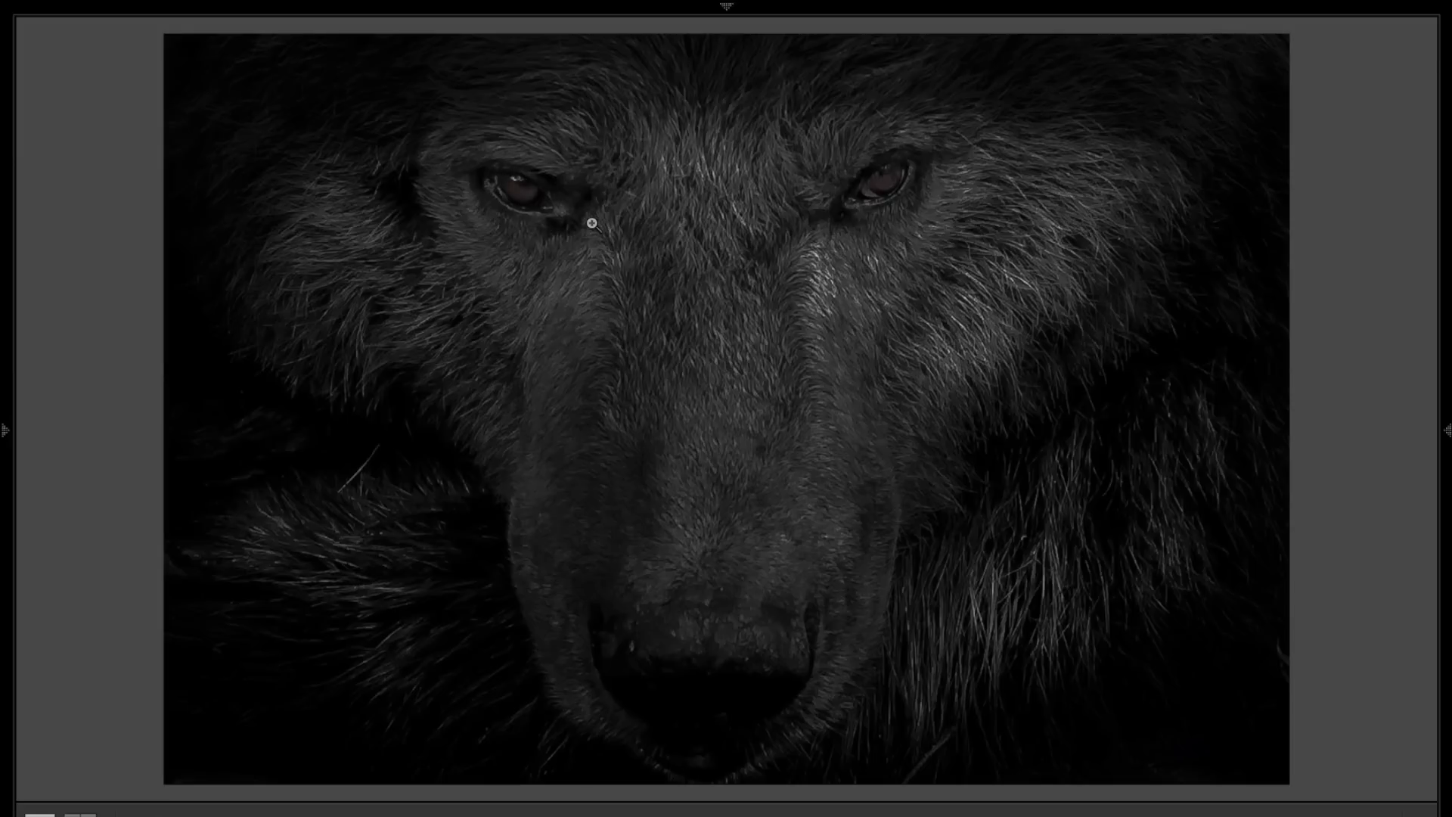
pyautogui.moveTo(903, 436)
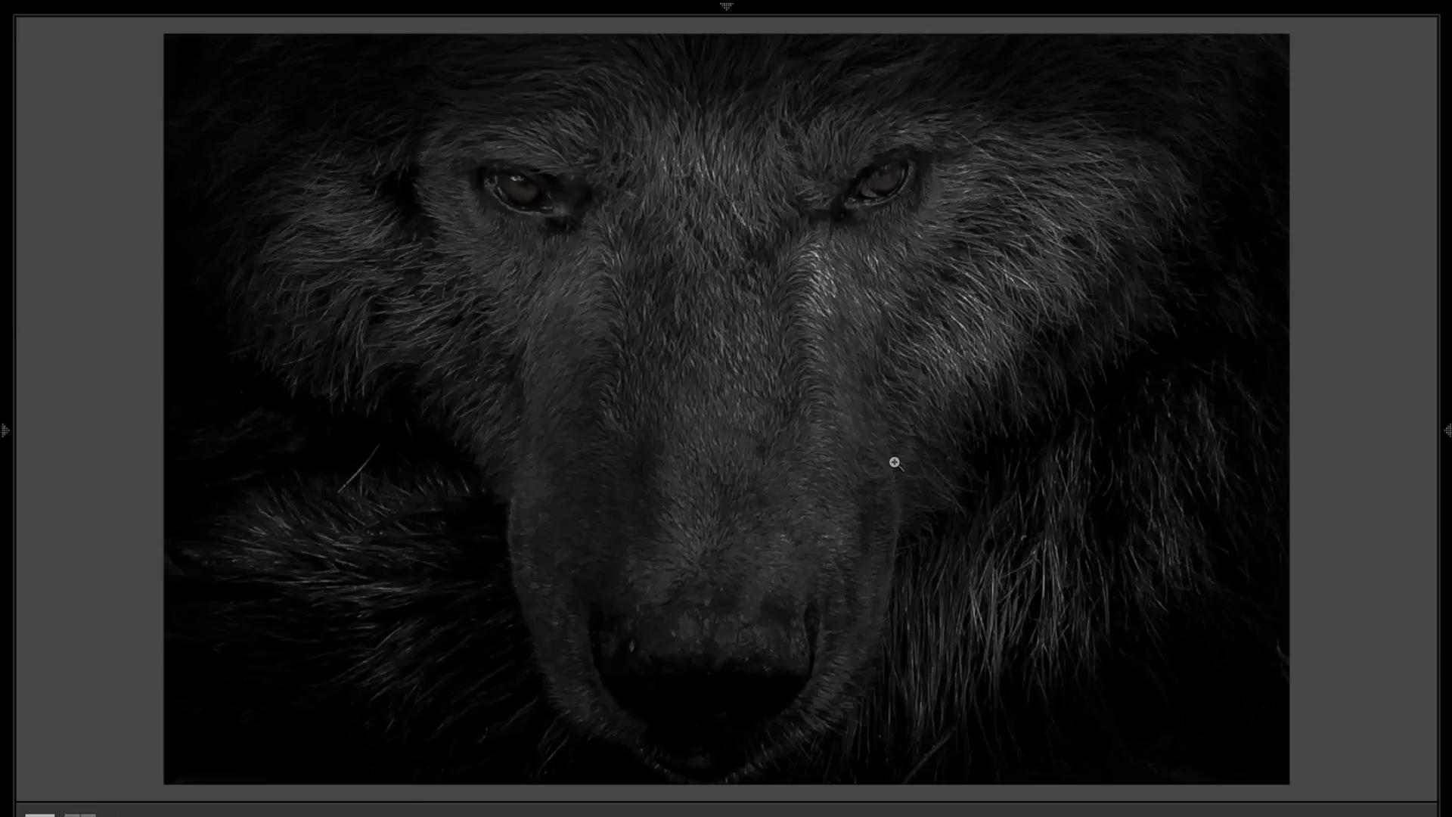
pyautogui.moveTo(273, 525)
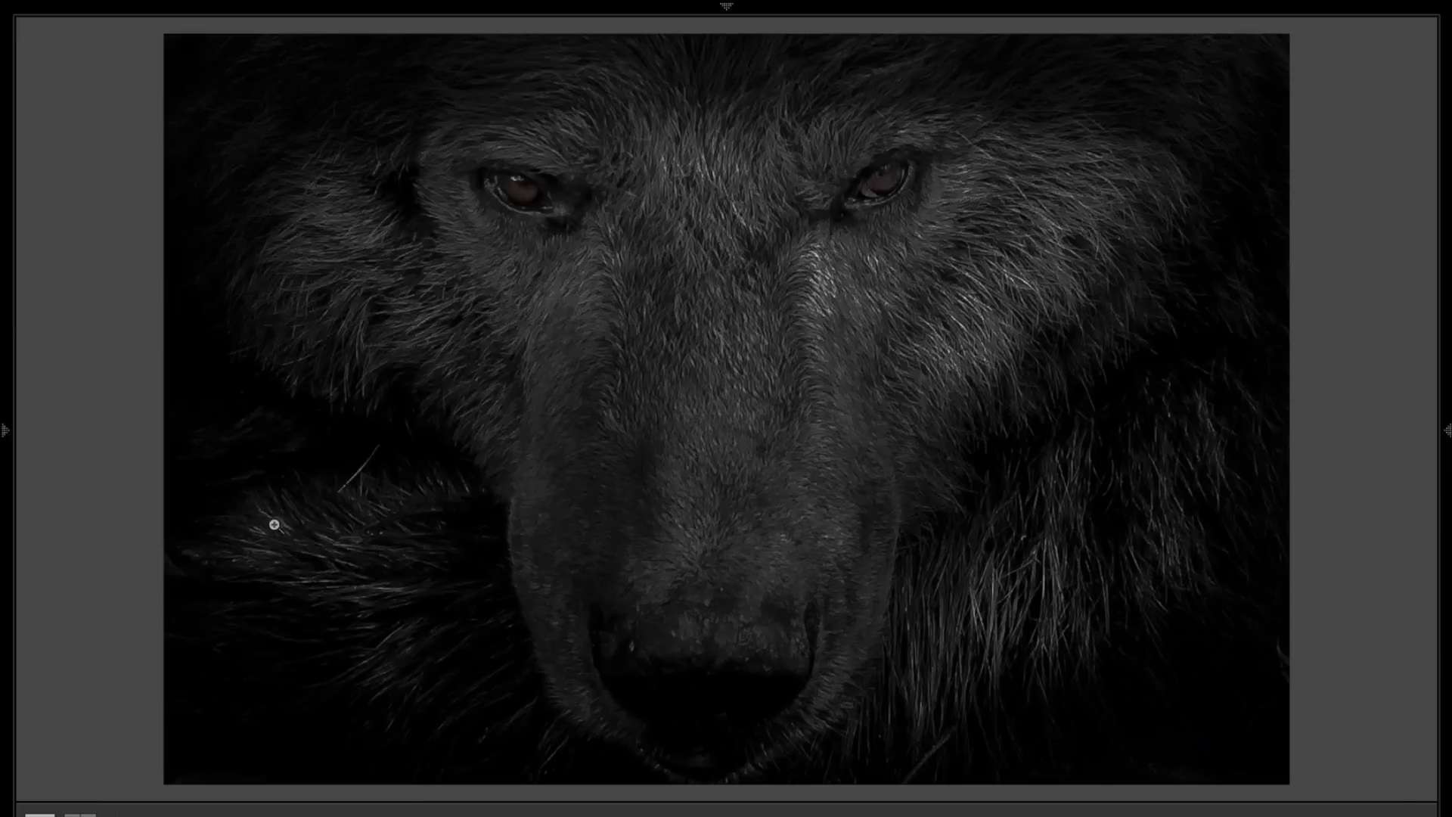
pyautogui.moveTo(1012, 623)
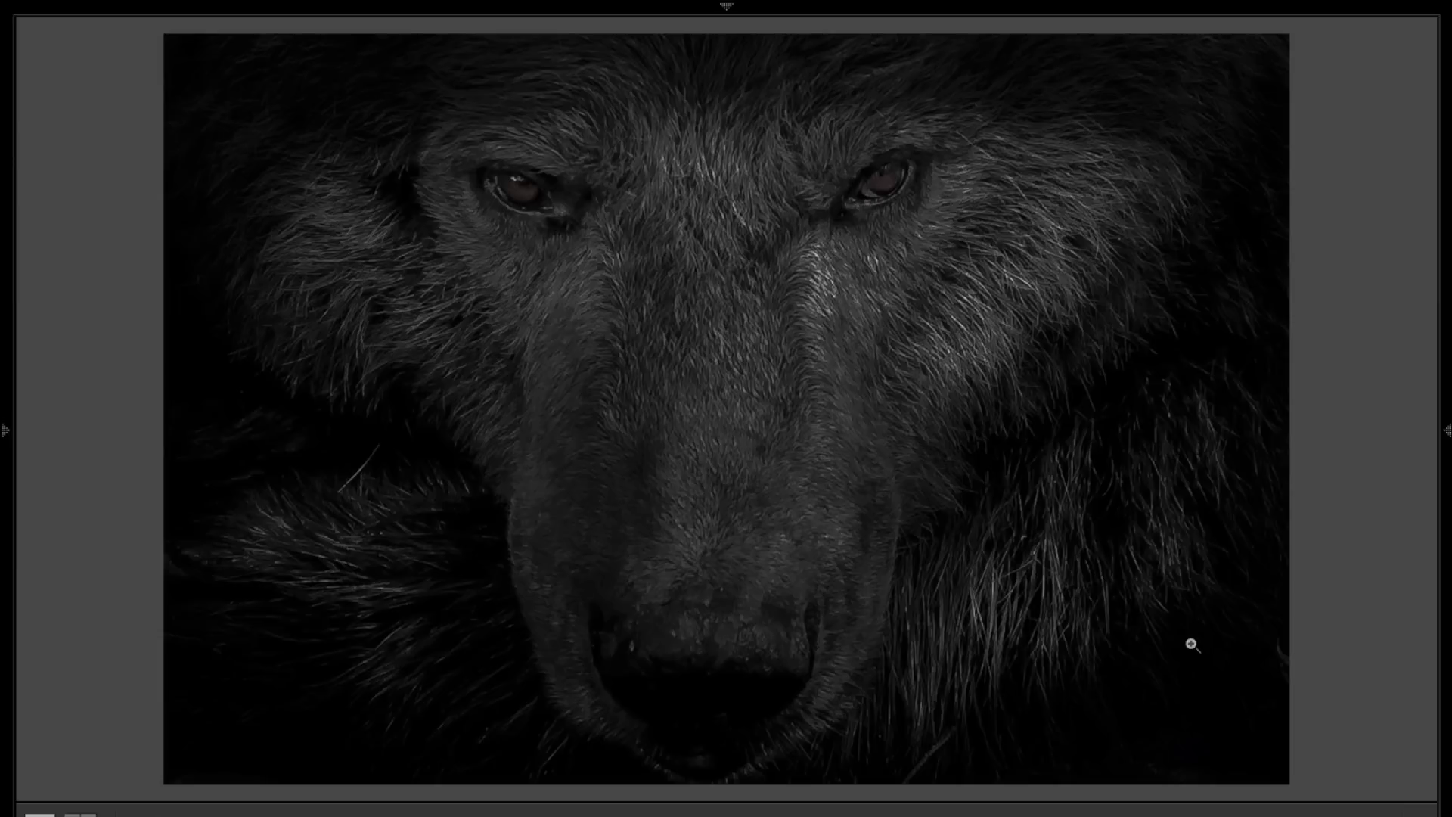
pyautogui.moveTo(1224, 257)
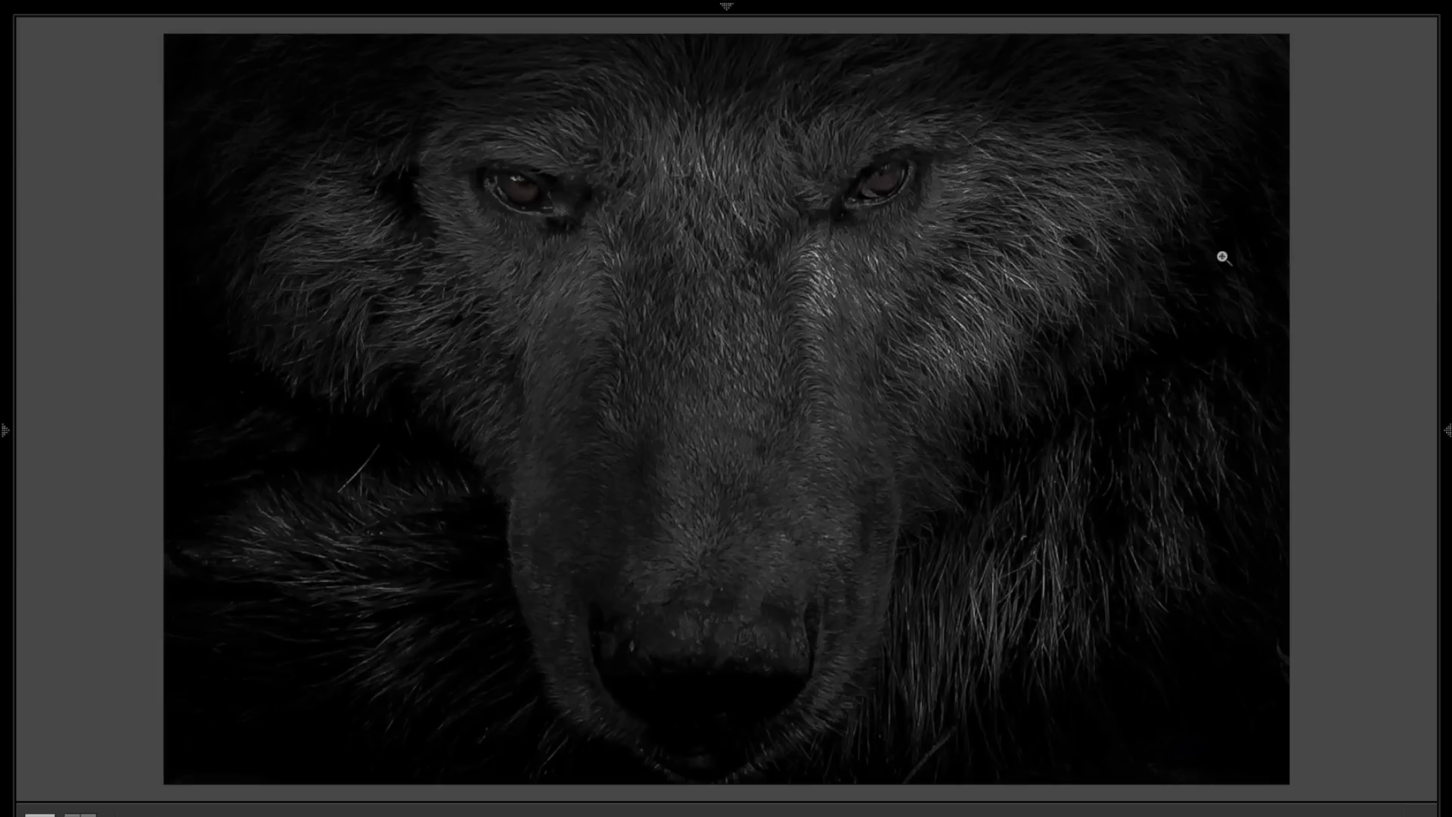
pyautogui.moveTo(1074, 405)
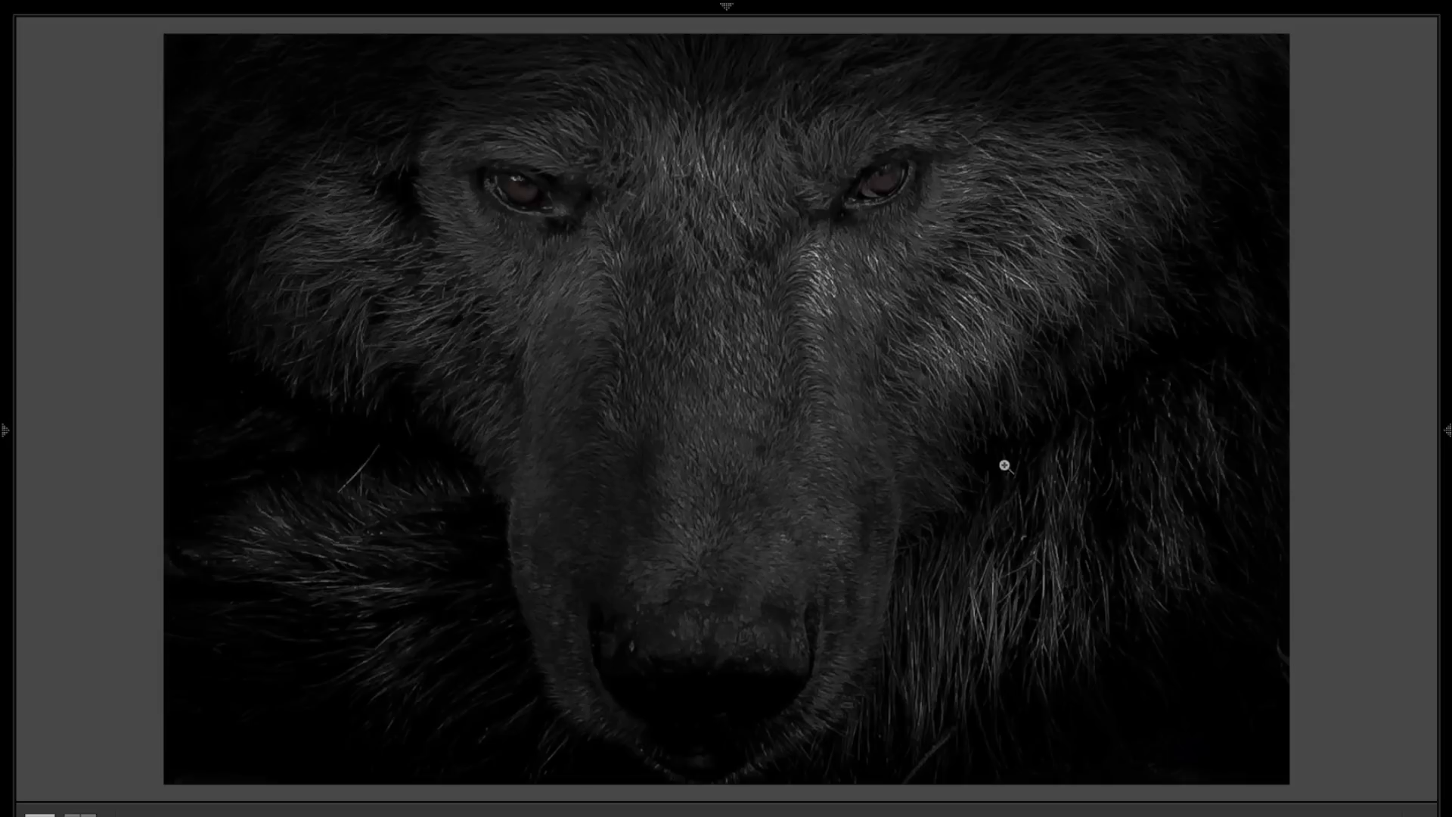
pyautogui.moveTo(1036, 522)
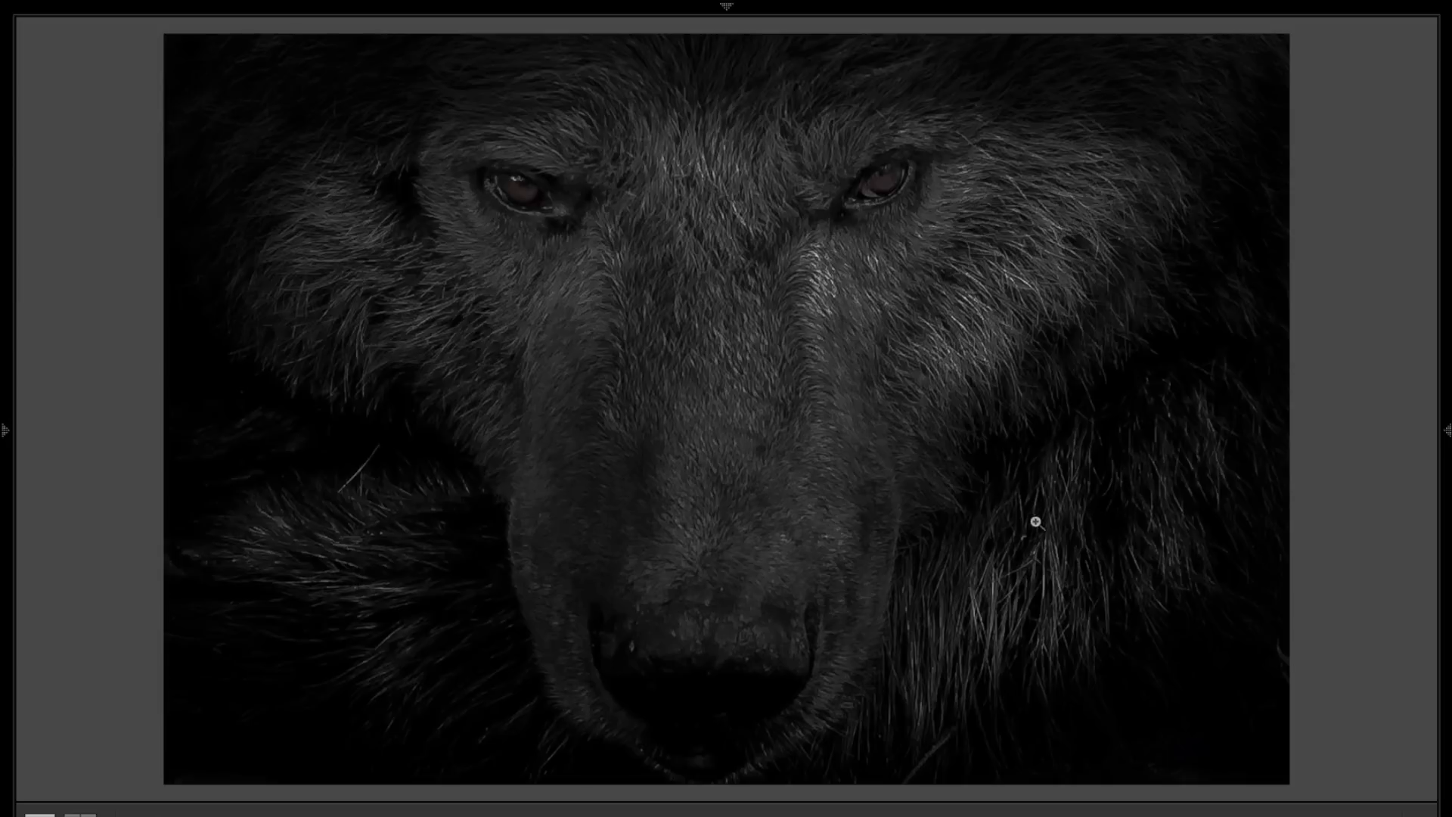
pyautogui.moveTo(447, 404)
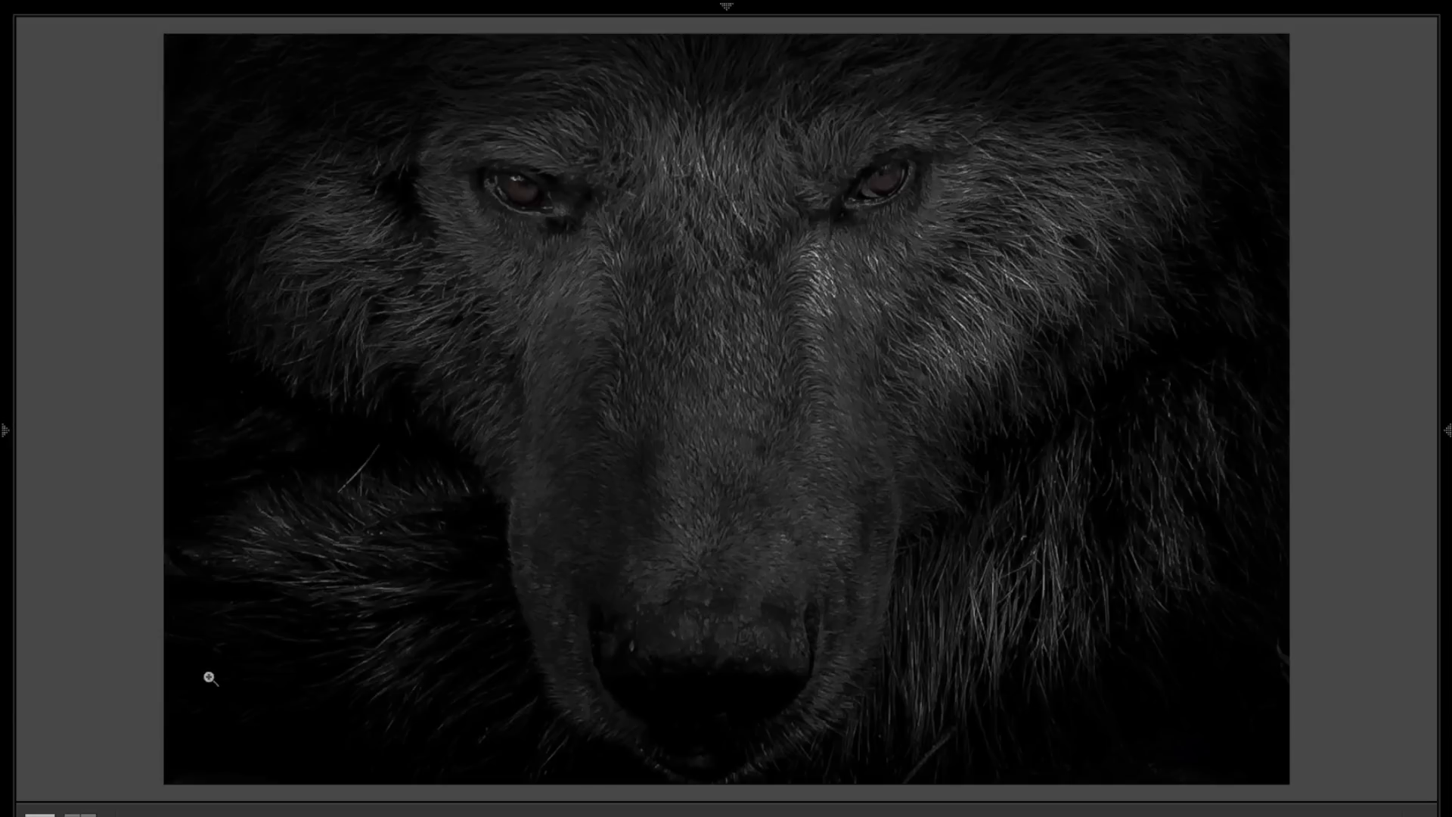
pyautogui.moveTo(1216, 407)
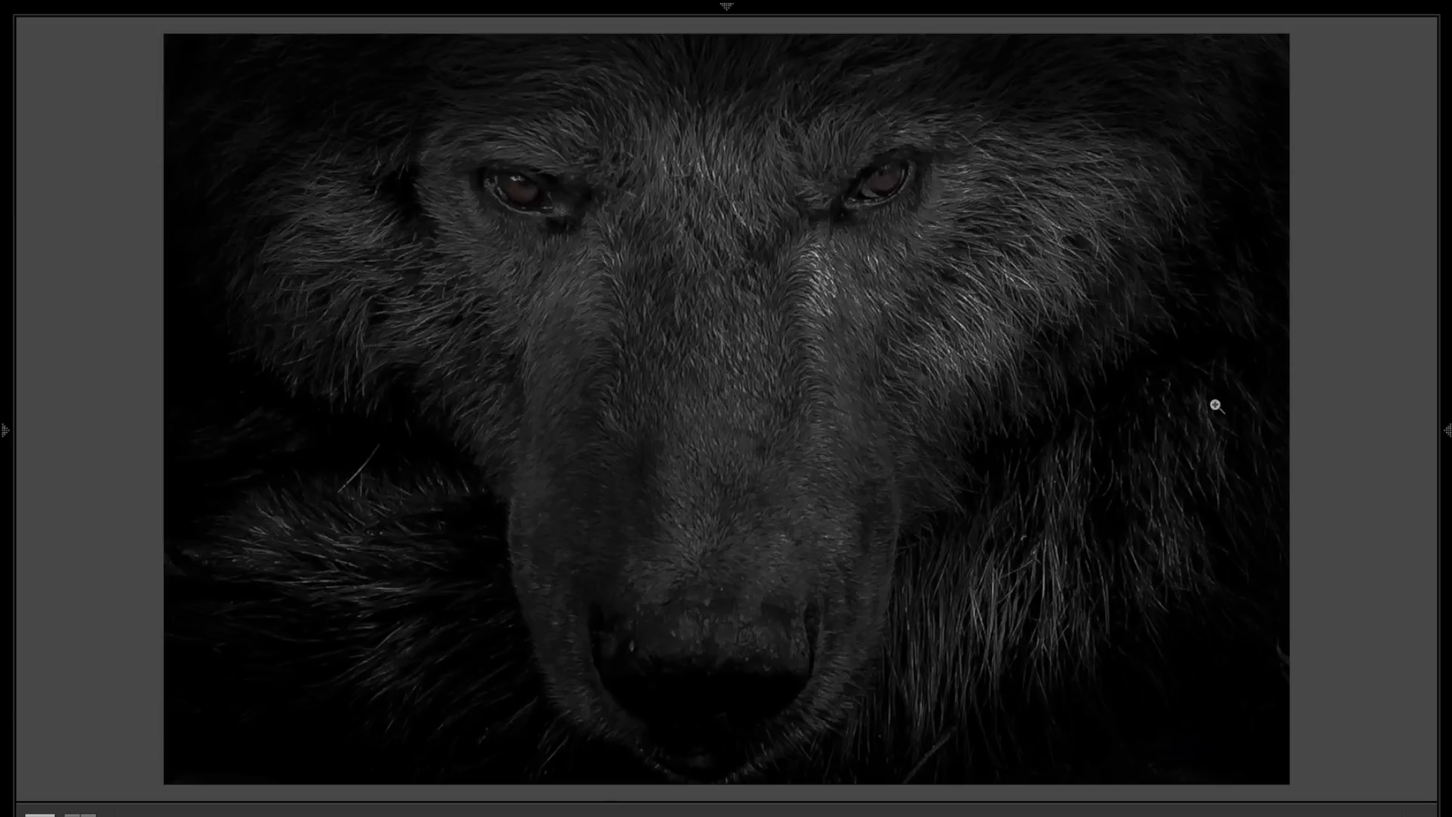
pyautogui.moveTo(1206, 692)
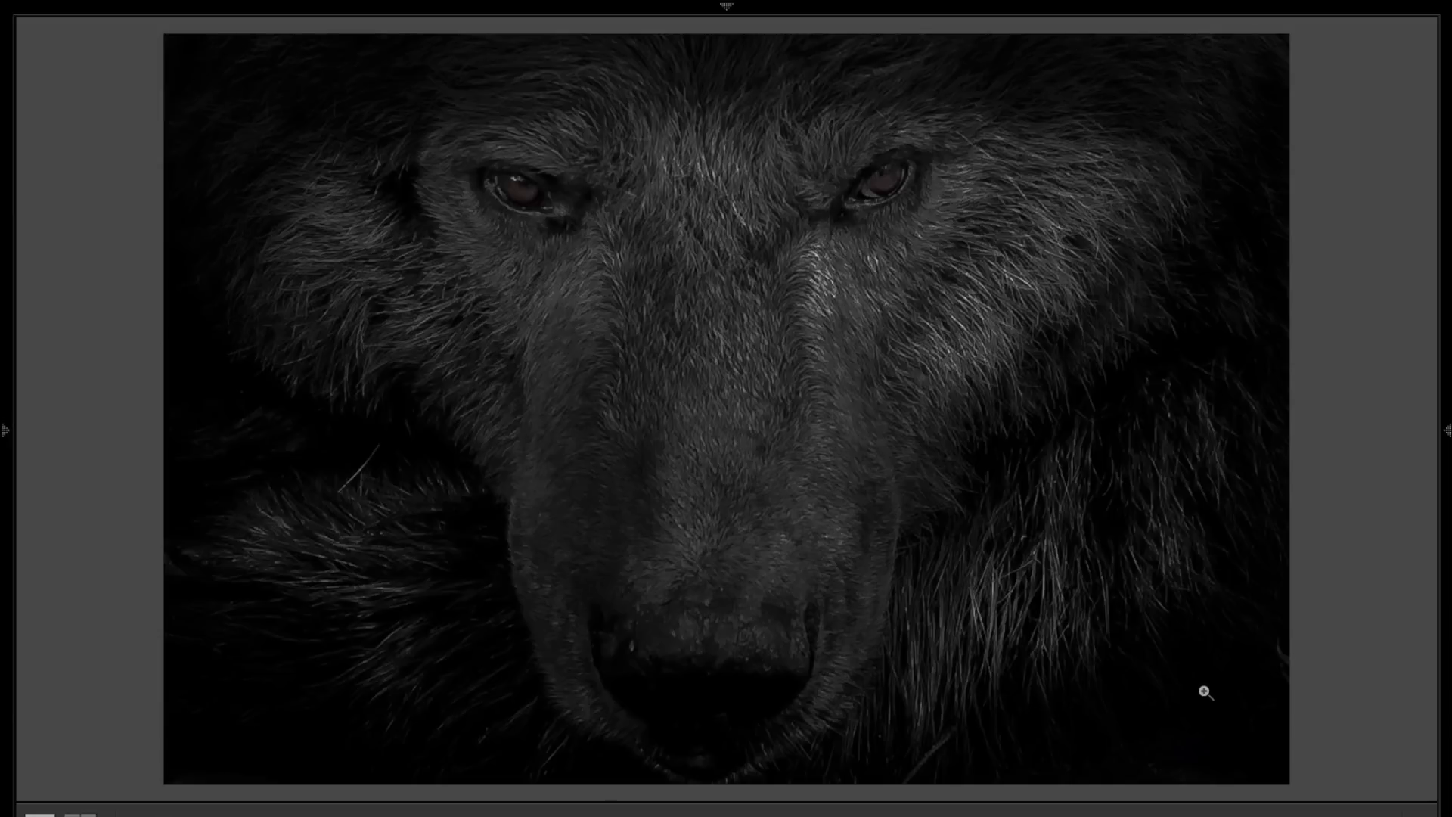